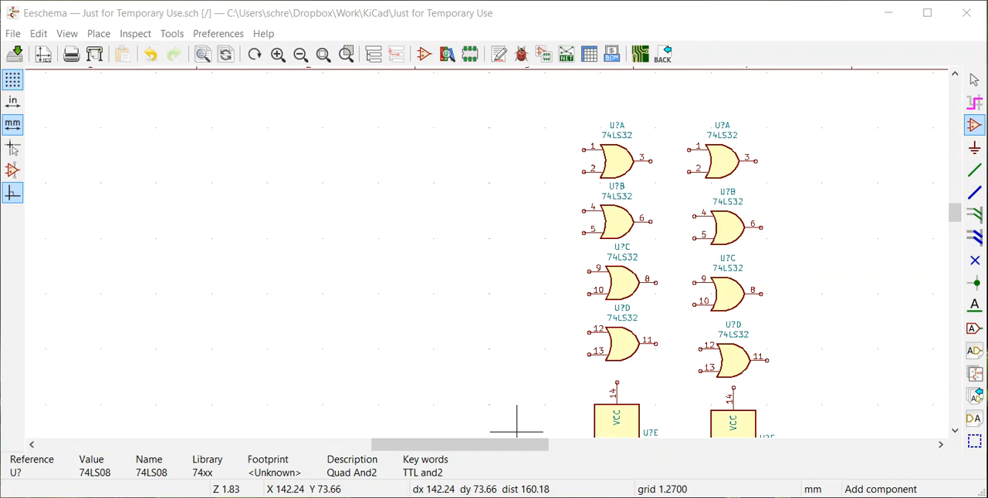
pyautogui.moveTo(264, 249)
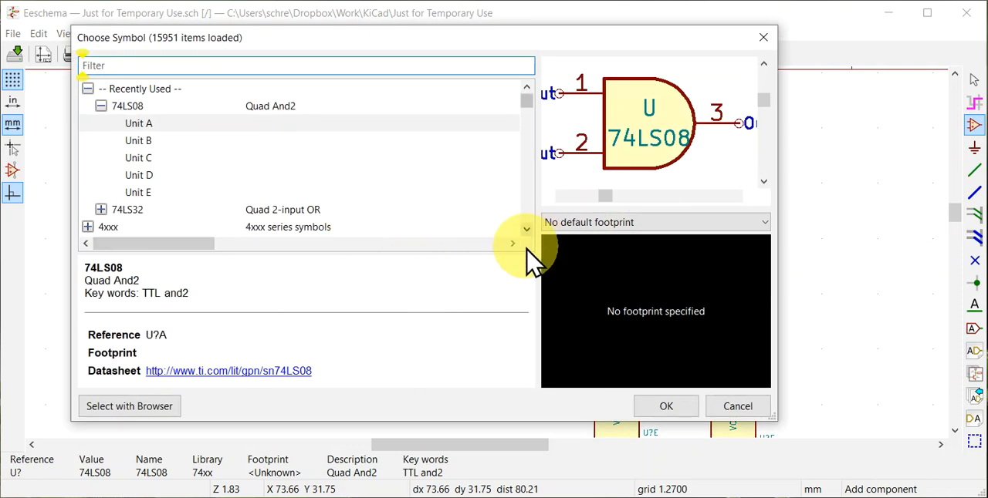
pyautogui.moveTo(355, 142)
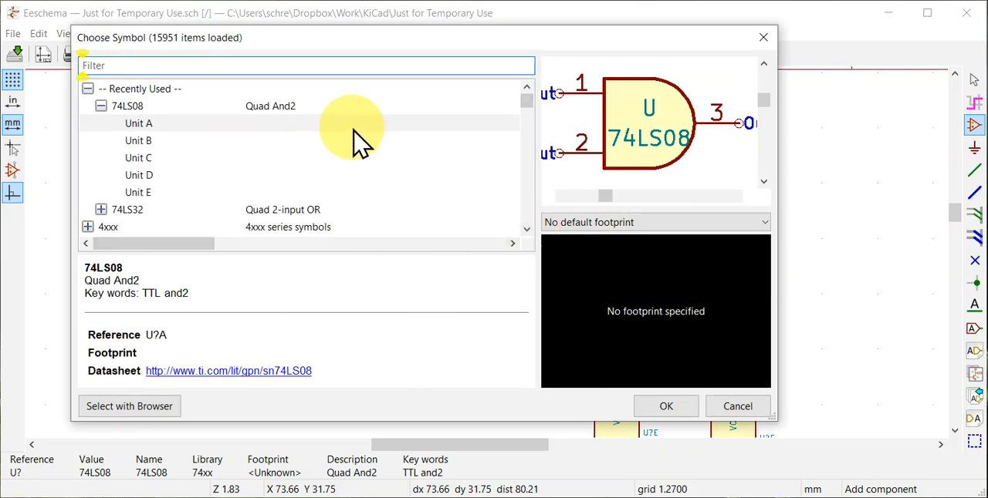
pyautogui.moveTo(213, 126)
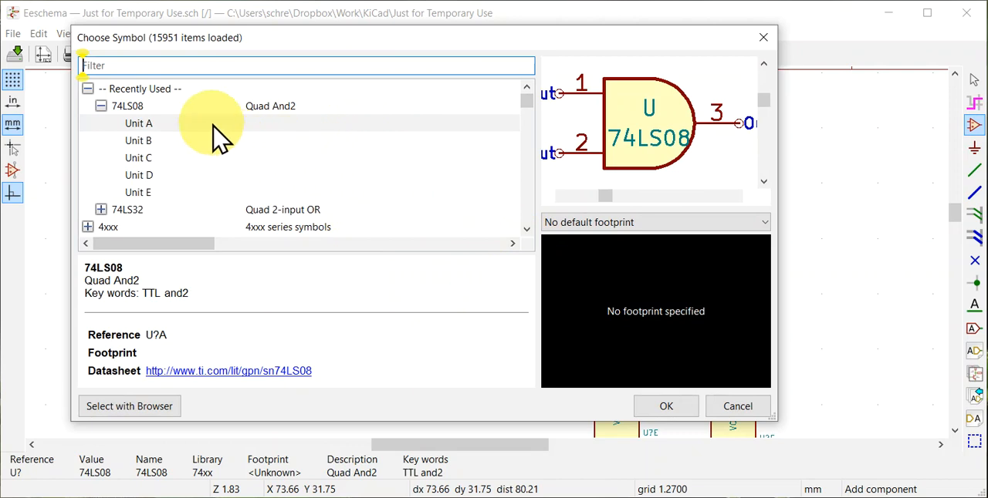
pyautogui.moveTo(204, 142)
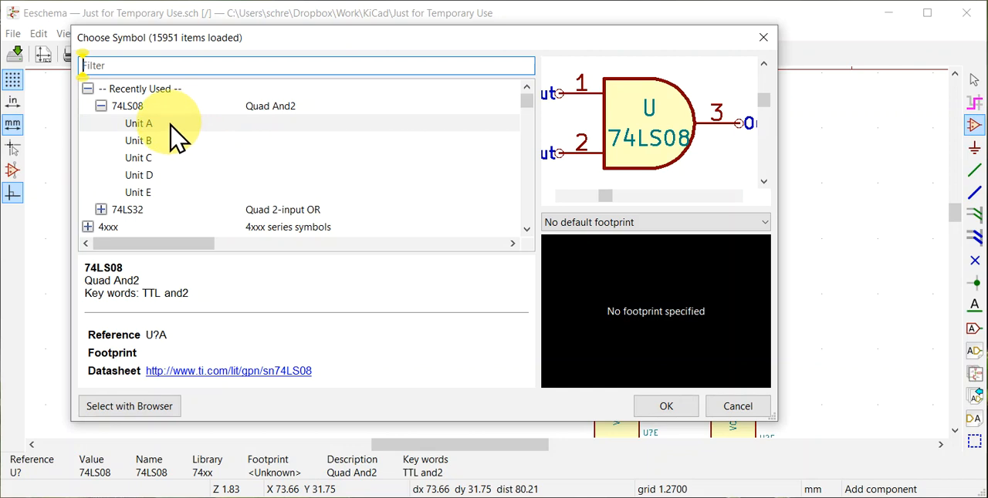
pyautogui.moveTo(250, 162)
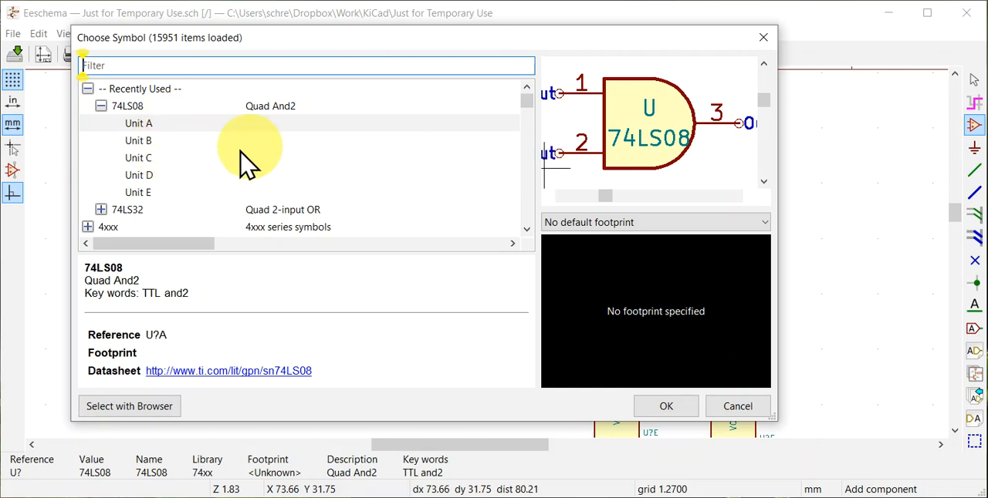
# Preview the 74LS08 units B, C, D, A, C and the power unit E in Choose Symbol
pyautogui.click(139, 140)
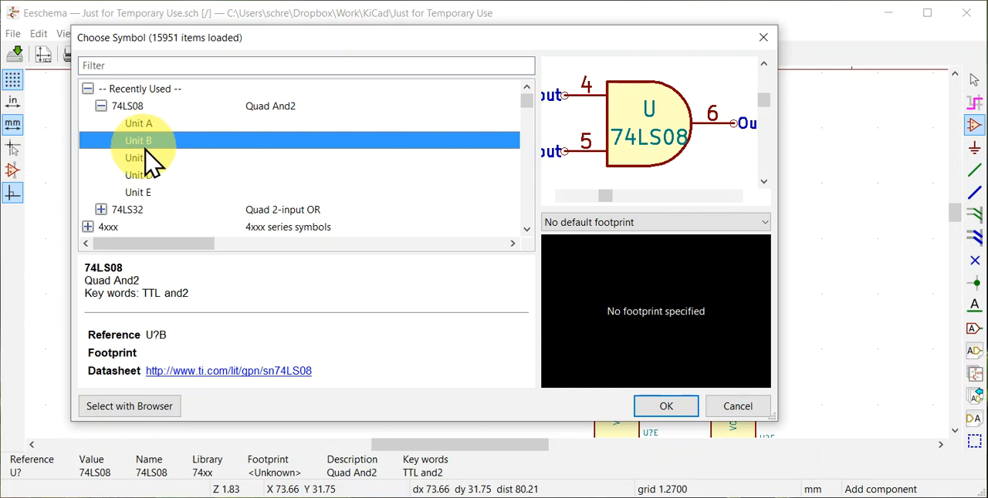
pyautogui.click(139, 157)
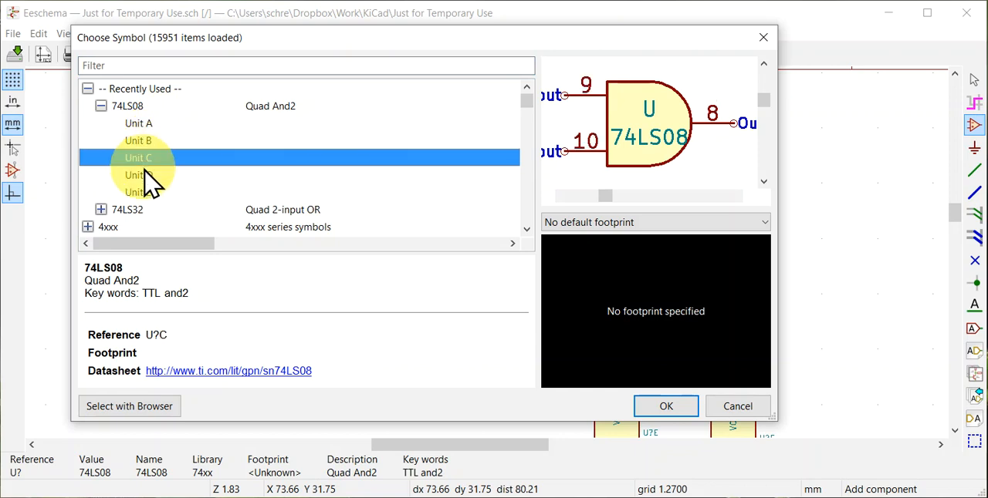
pyautogui.click(139, 176)
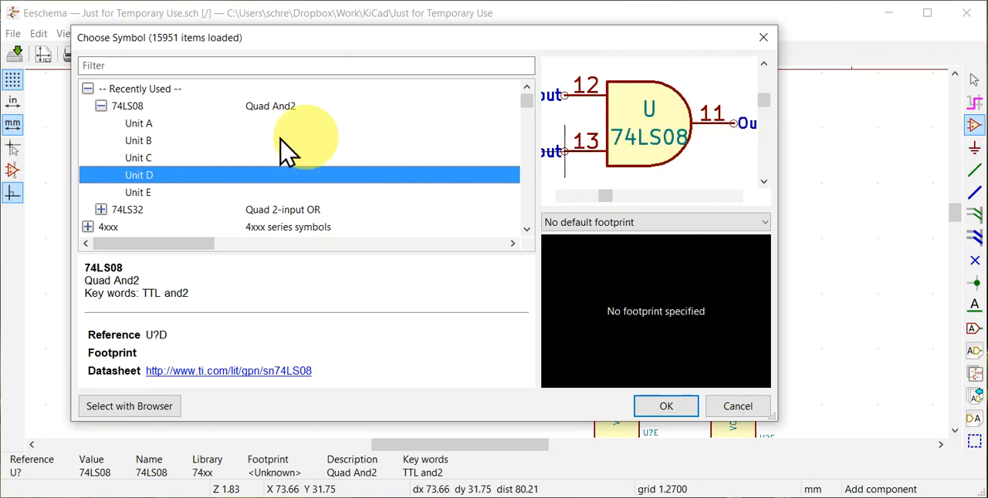
pyautogui.click(139, 123)
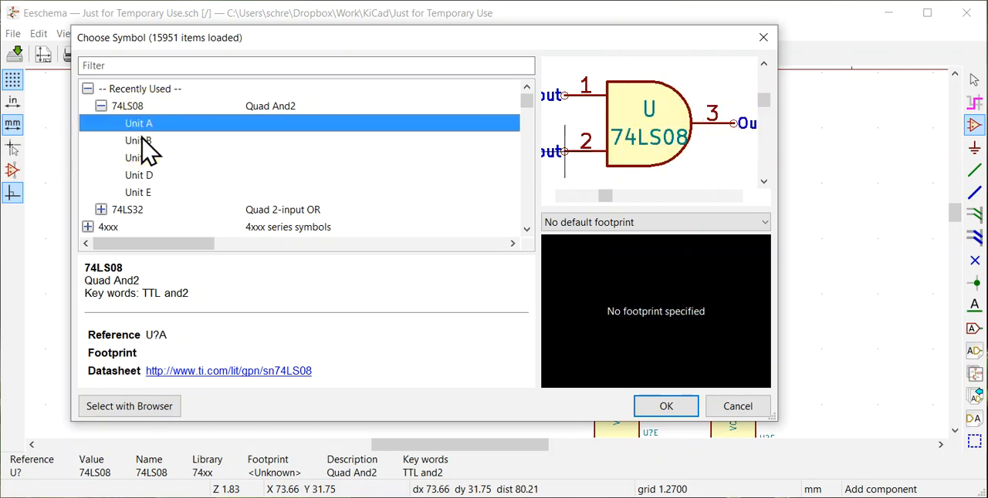
pyautogui.click(139, 158)
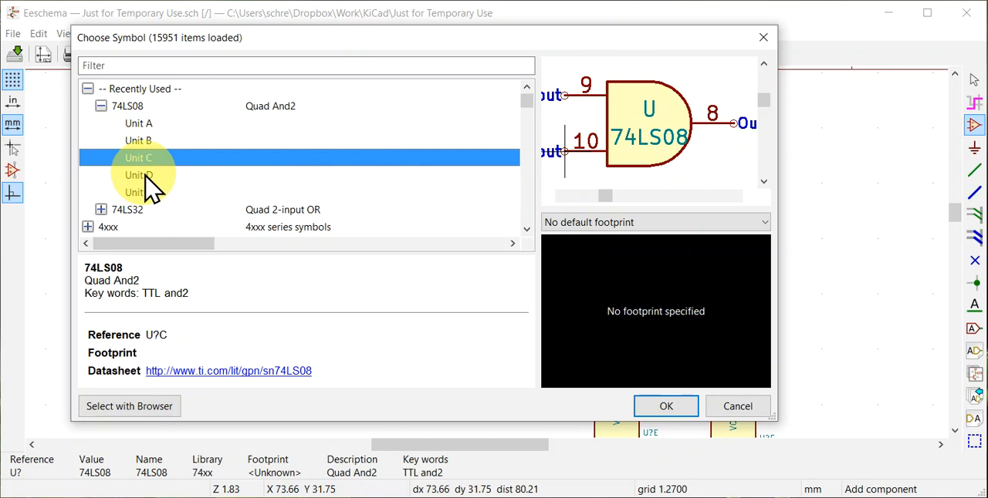
pyautogui.click(139, 176)
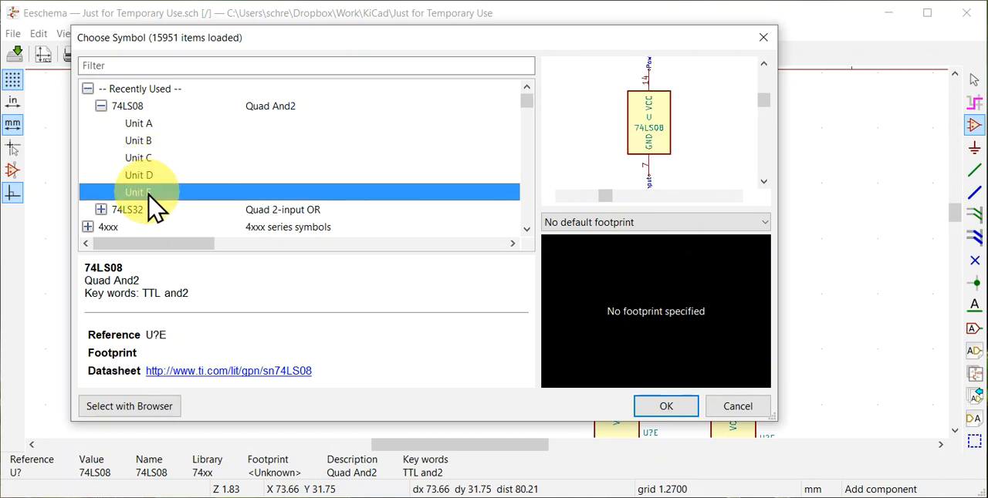
pyautogui.moveTo(154, 131)
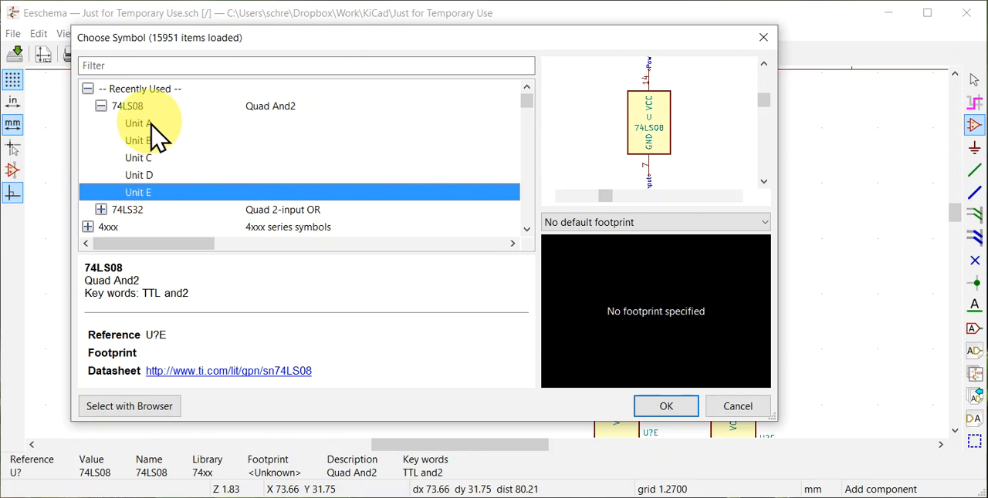
# Select 74LS08 Unit A and confirm it for placement on the schematic
pyautogui.click(139, 124)
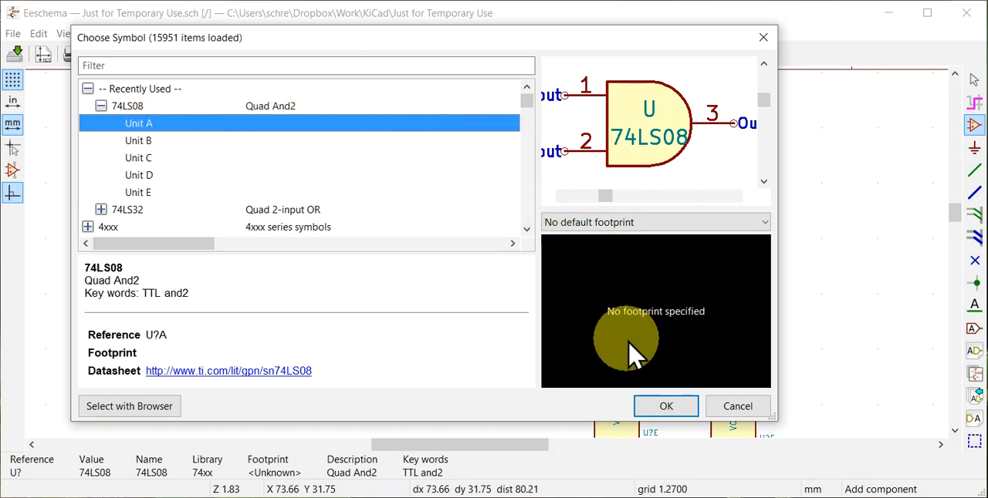
pyautogui.click(665, 408)
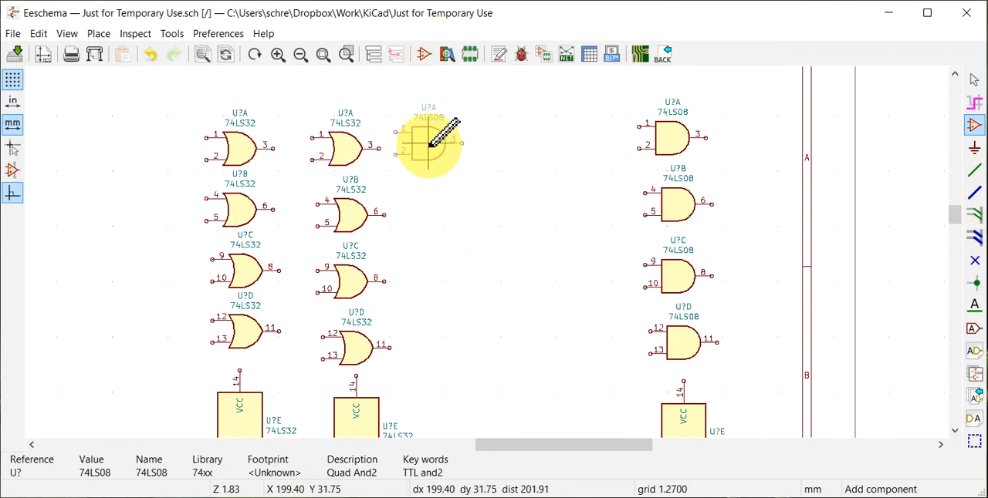
pyautogui.moveTo(429, 145); pyautogui.dragTo(500, 145)
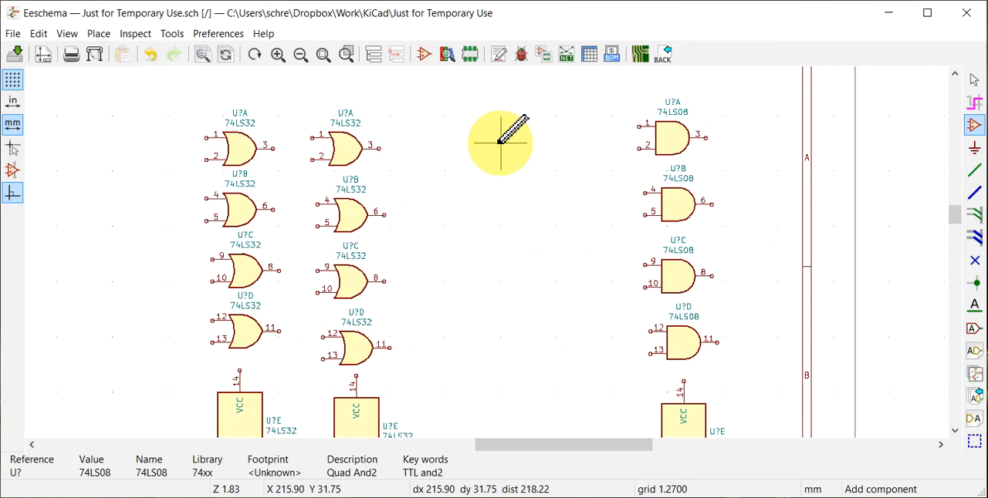
pyautogui.moveTo(117, 127)
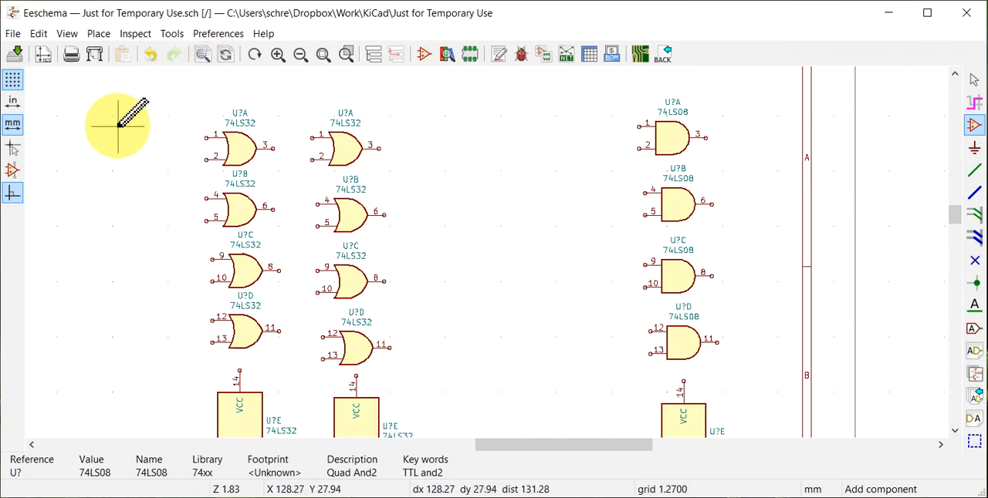
pyautogui.moveTo(127, 123)
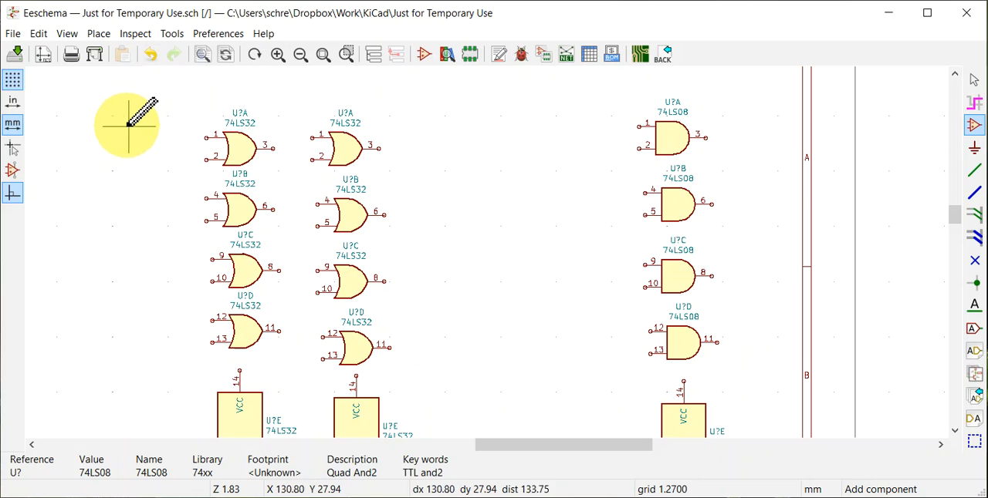
pyautogui.moveTo(145, 108)
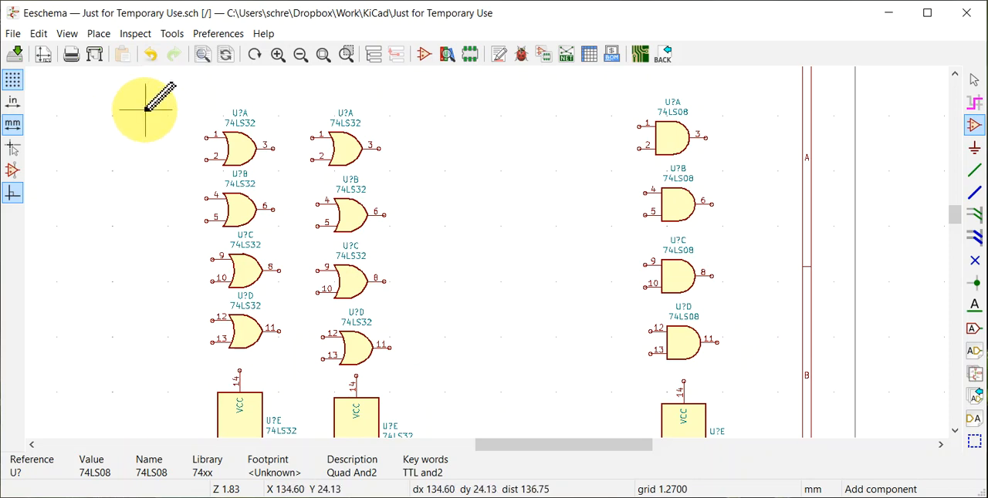
pyautogui.moveTo(143, 93)
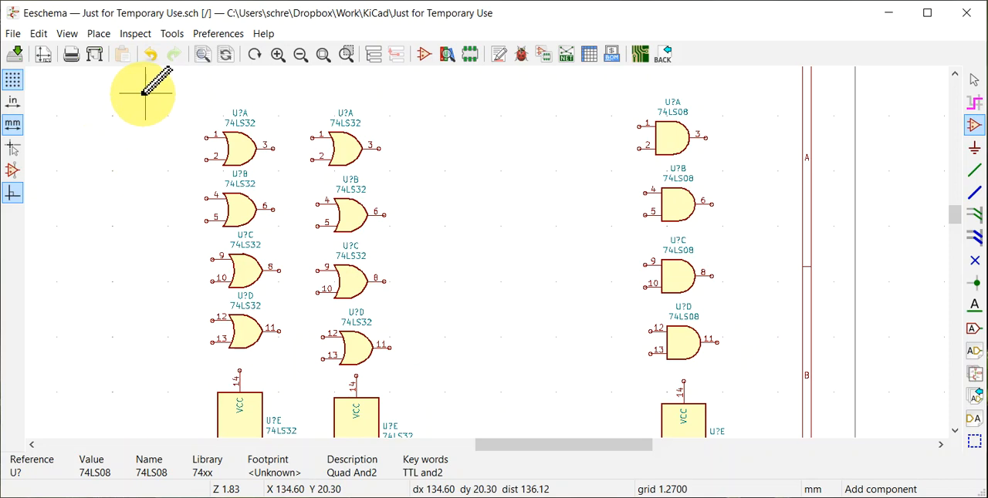
pyautogui.moveTo(133, 127)
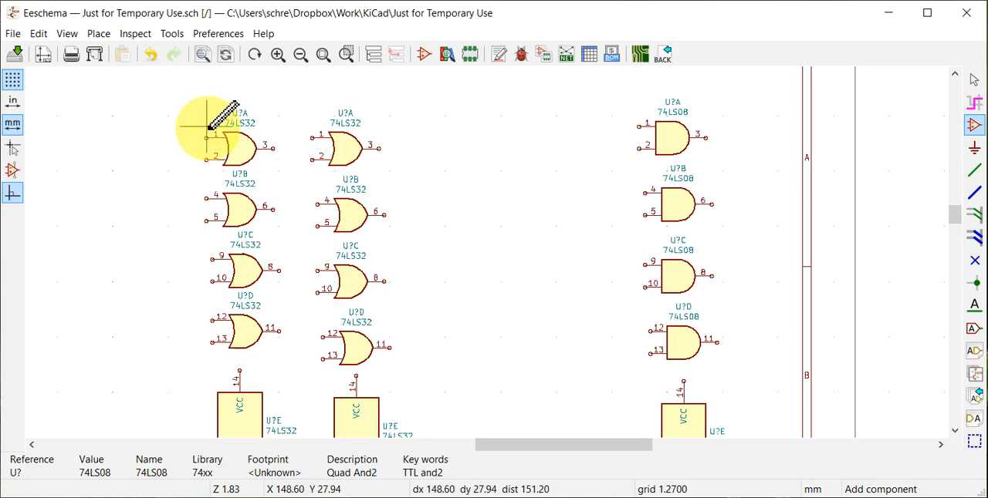
pyautogui.moveTo(957, 432)
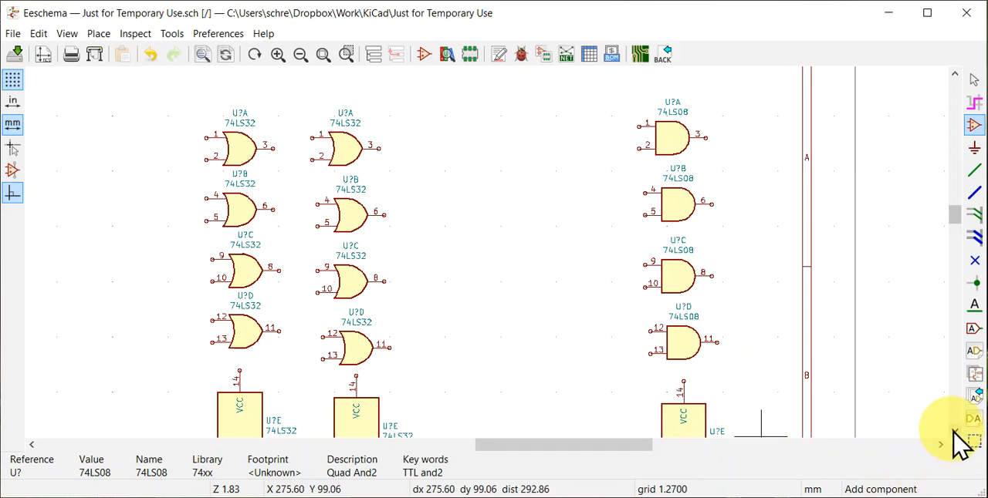
# Zoom the view over the placed 74LS32 and 74LS08 gate columns
pyautogui.scroll(-3)
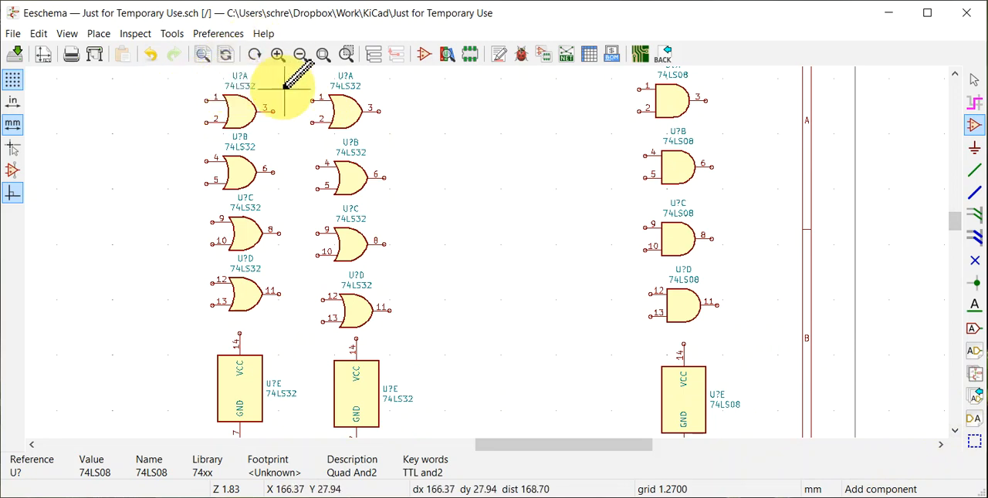
pyautogui.moveTo(270, 174)
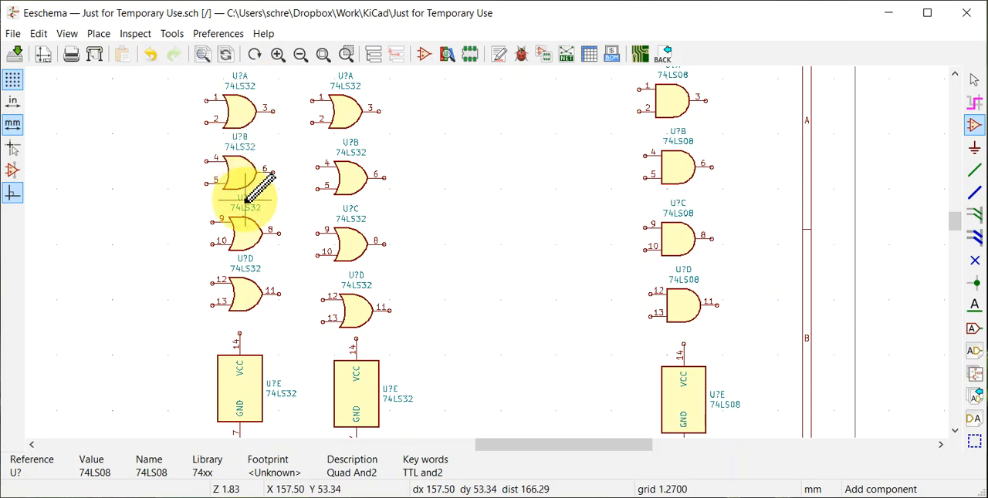
pyautogui.moveTo(254, 296)
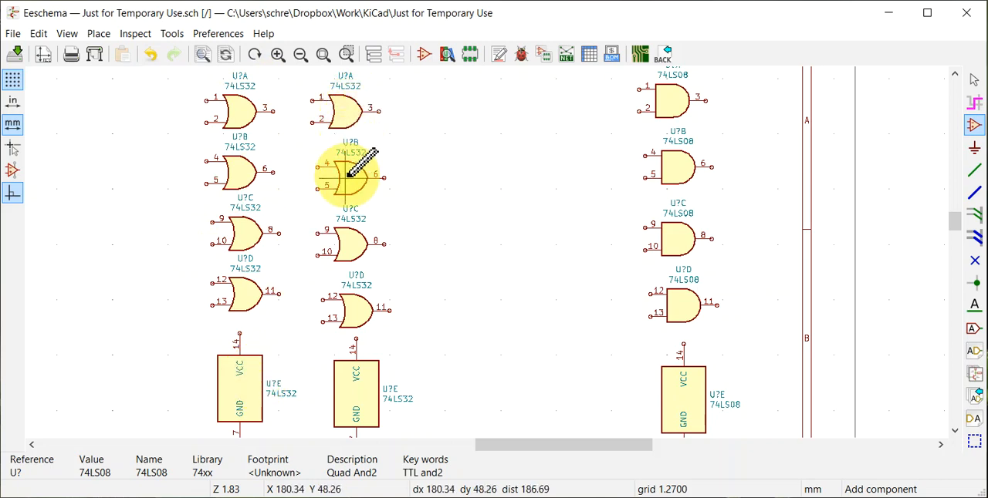
pyautogui.moveTo(363, 304)
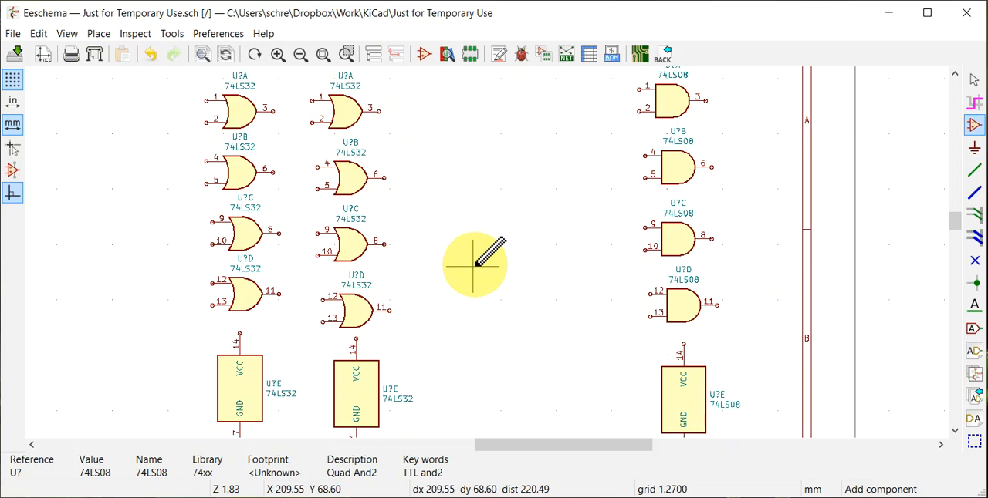
pyautogui.moveTo(478, 262)
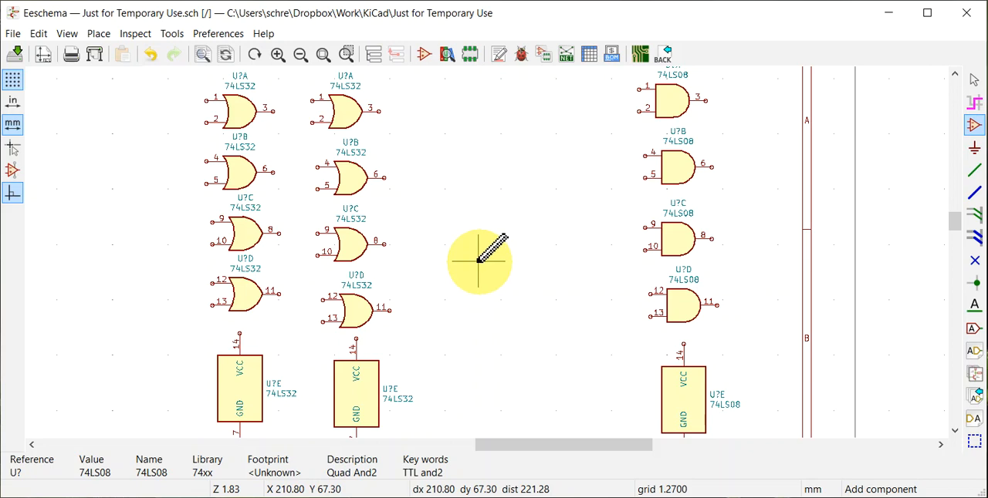
pyautogui.moveTo(478, 259)
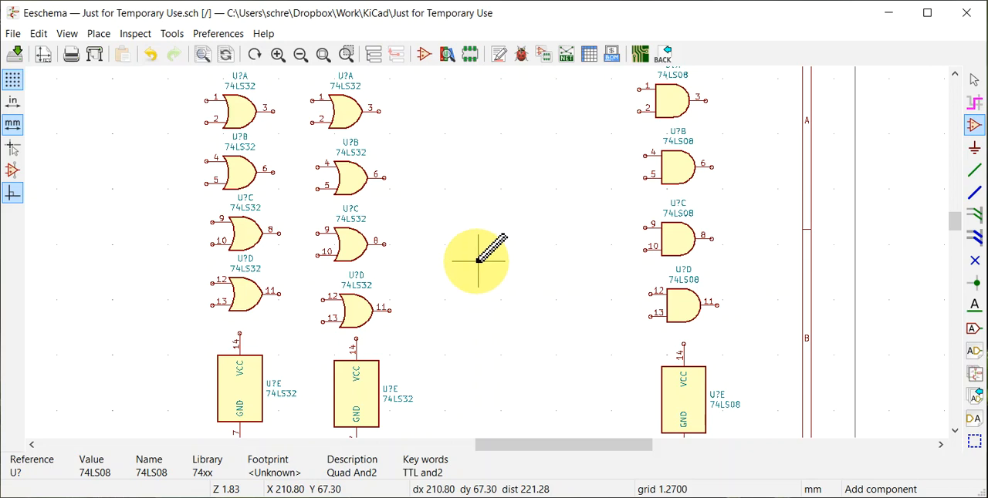
pyautogui.moveTo(488, 257)
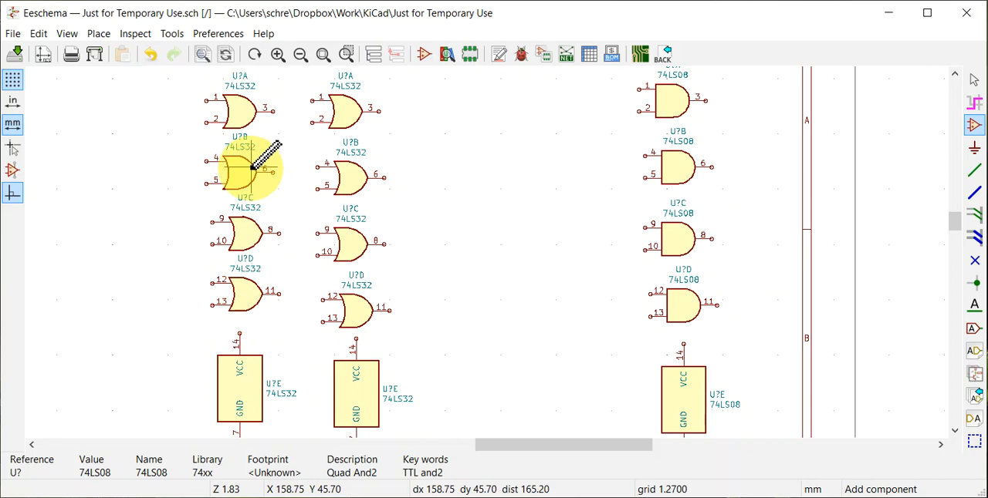
pyautogui.moveTo(247, 290)
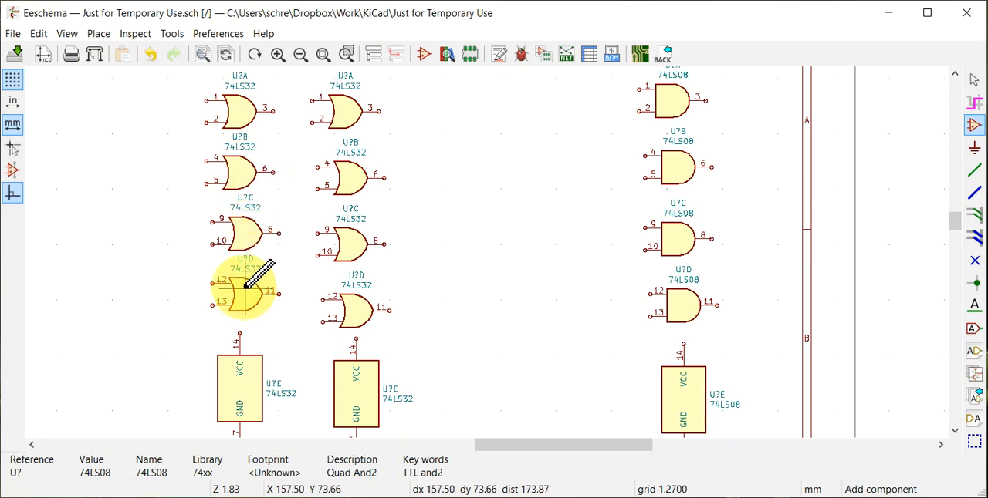
pyautogui.moveTo(247, 108)
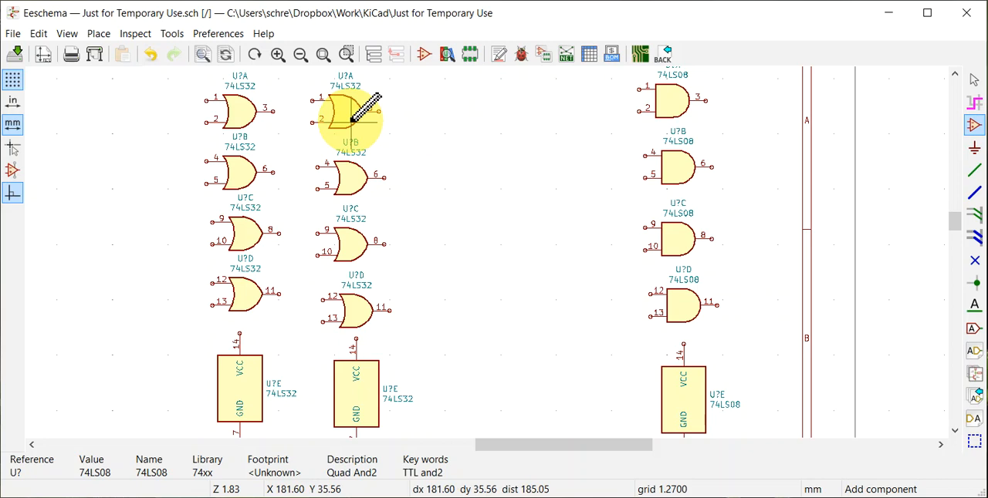
pyautogui.moveTo(429, 116)
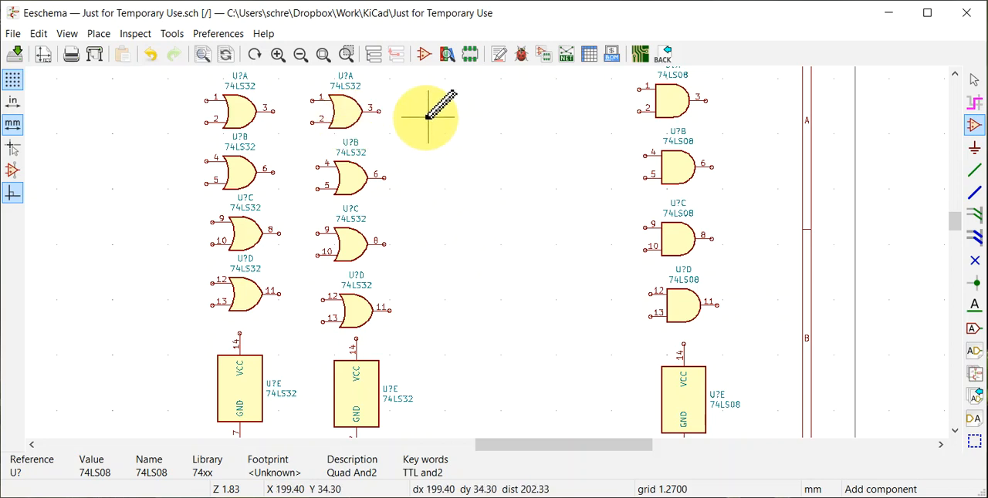
pyautogui.moveTo(445, 185)
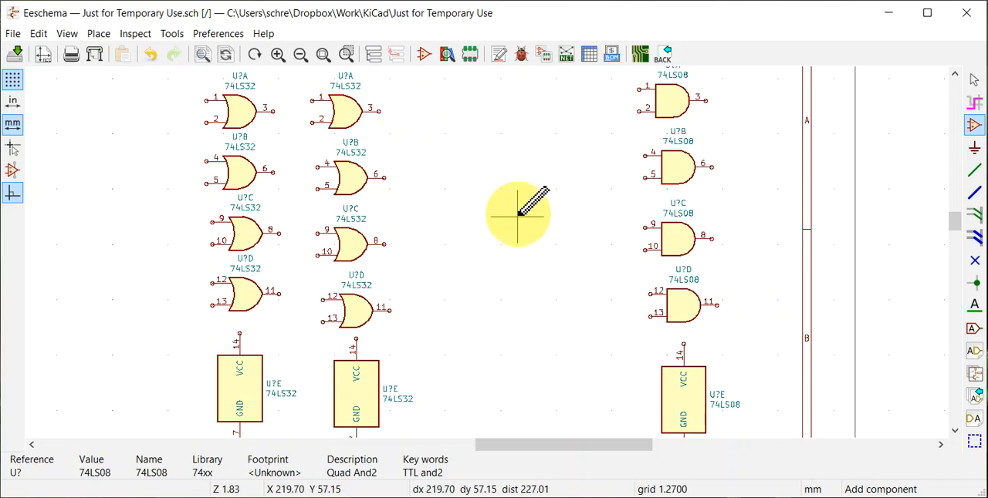
pyautogui.moveTo(244, 116)
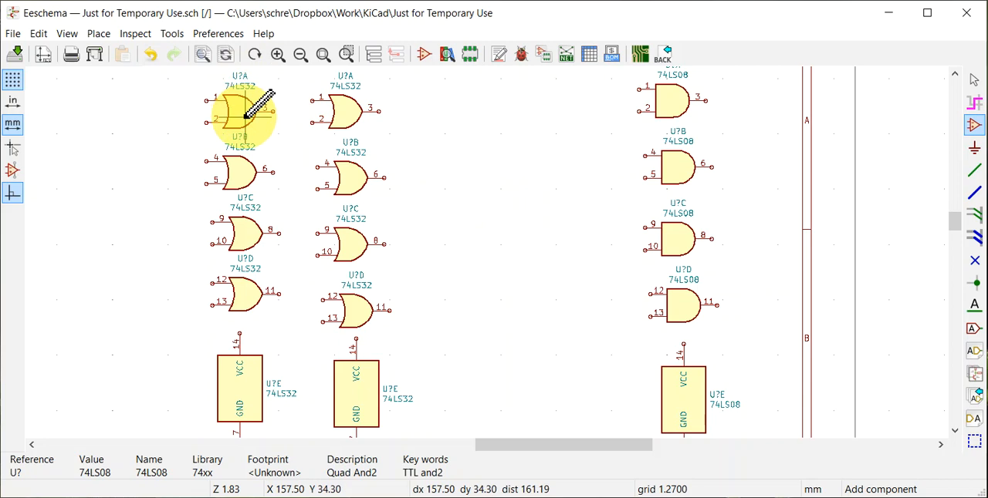
pyautogui.moveTo(262, 167)
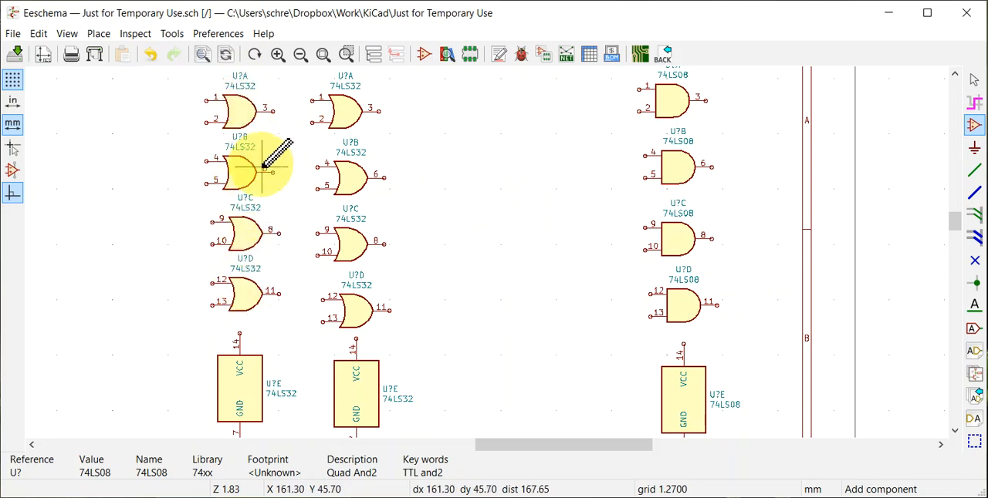
pyautogui.moveTo(355, 182)
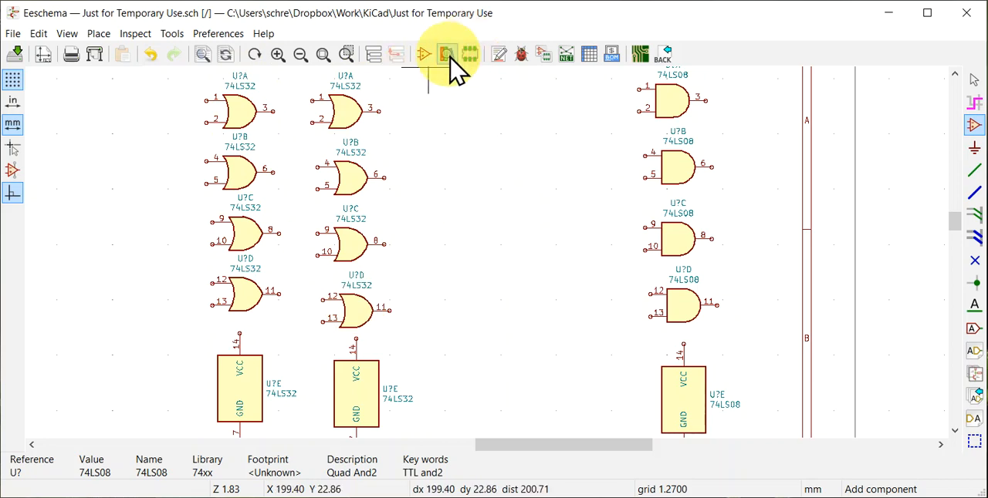
pyautogui.moveTo(446, 52)
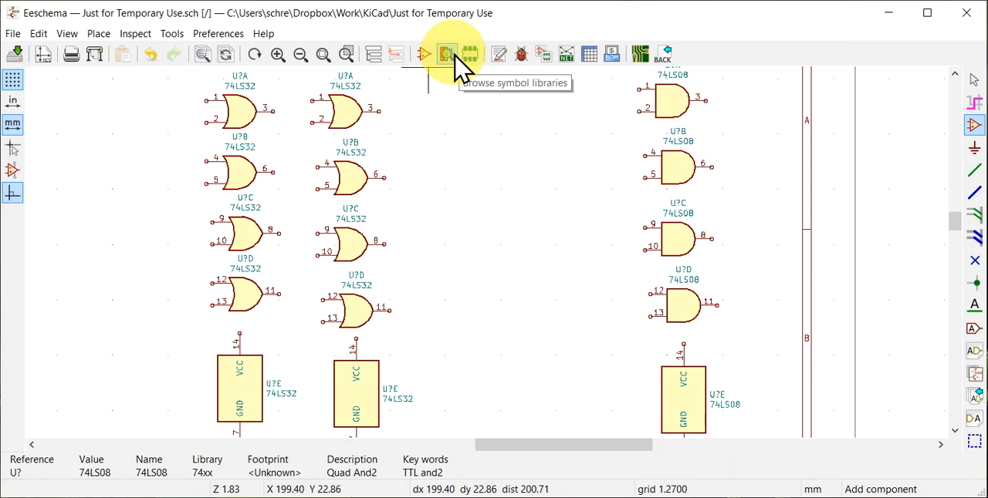
# Annotate the schematic with default options so the chips become U1, U2 and U3
pyautogui.click(499, 53)
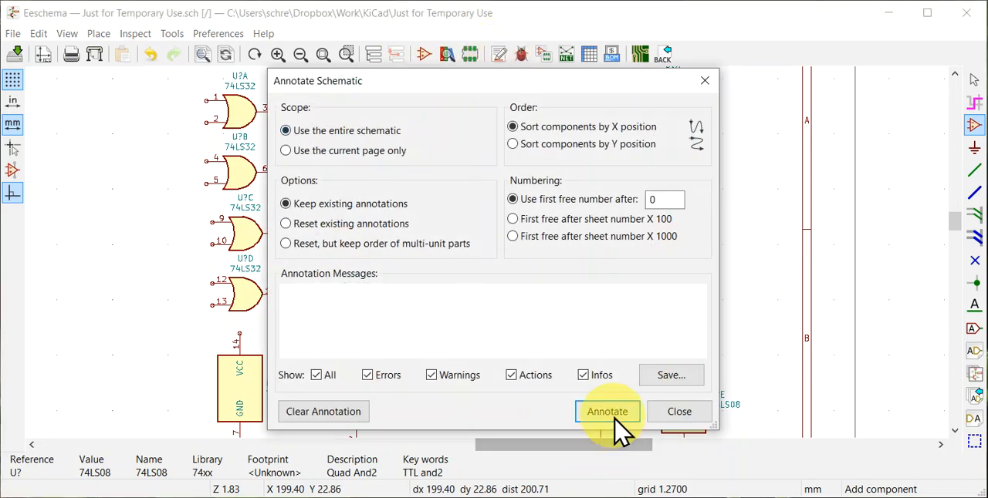
pyautogui.click(608, 410)
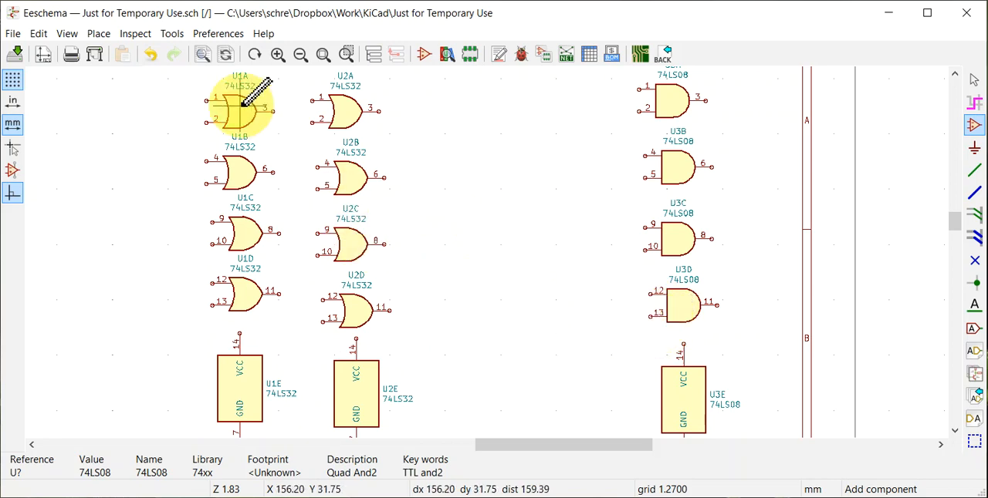
pyautogui.moveTo(255, 108)
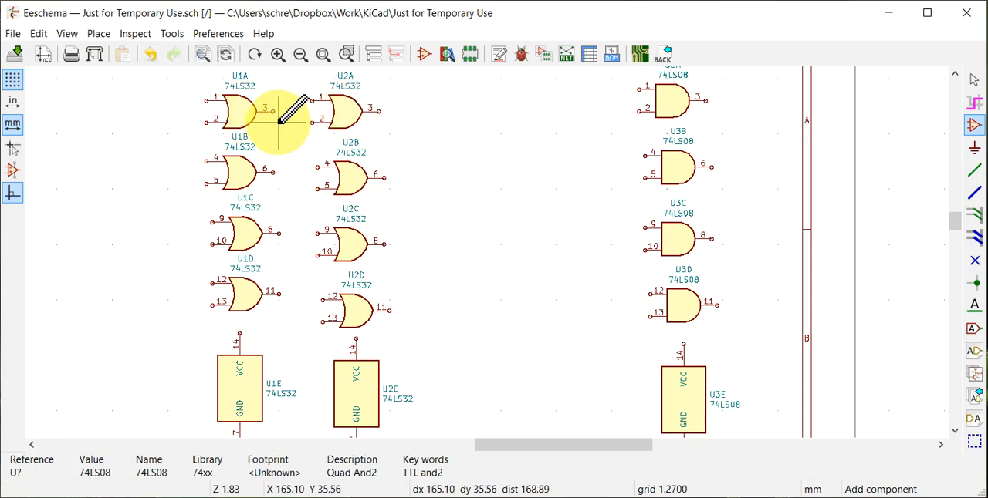
pyautogui.moveTo(275, 294)
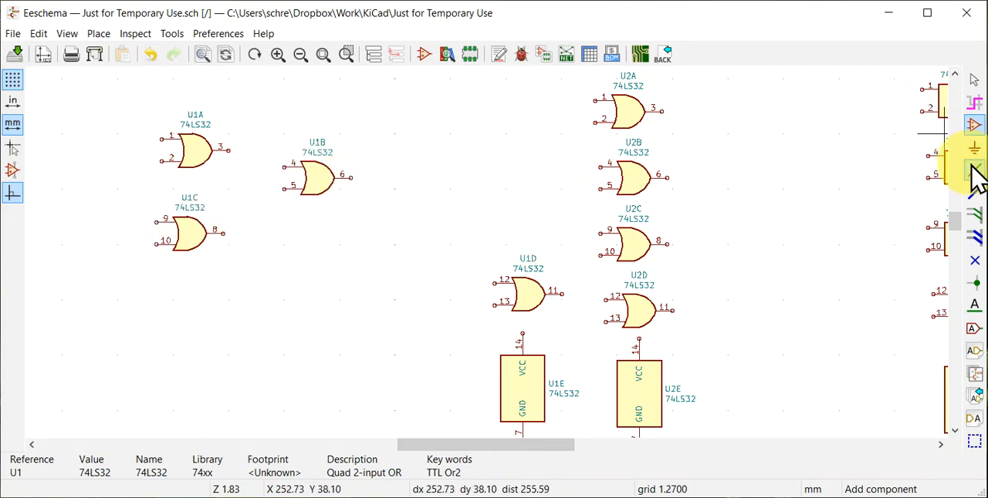
# Wire U1A pin 3 to U1B pin 4 and U1C pin 8 to U1B pin 5
pyautogui.click(974, 172)
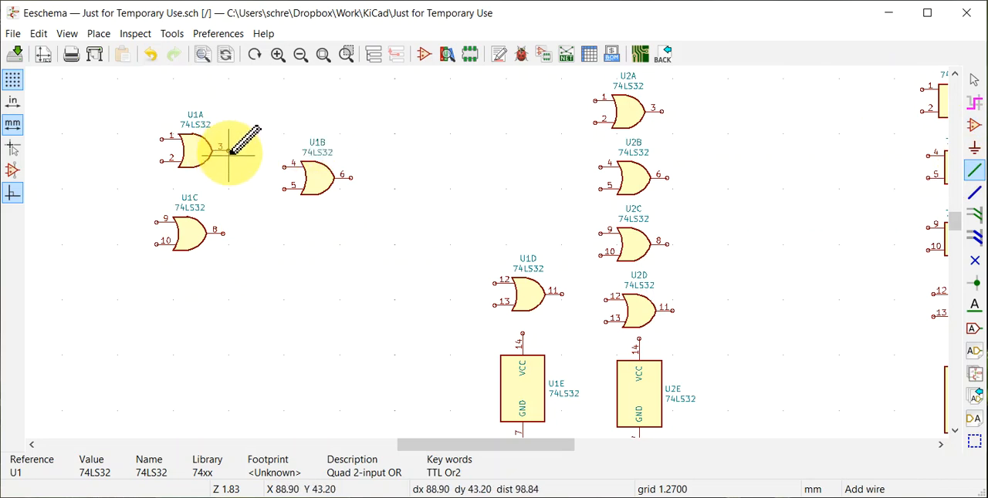
pyautogui.moveTo(263, 152)
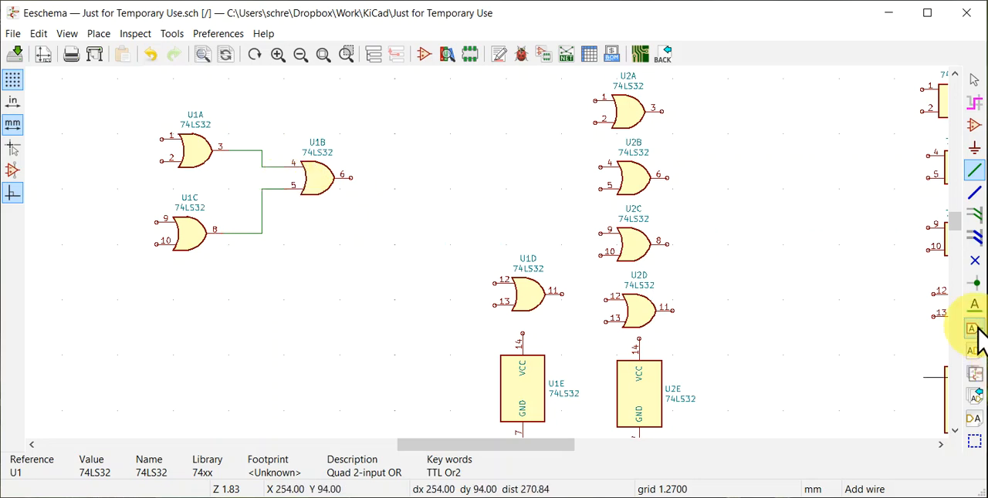
pyautogui.click(973, 329)
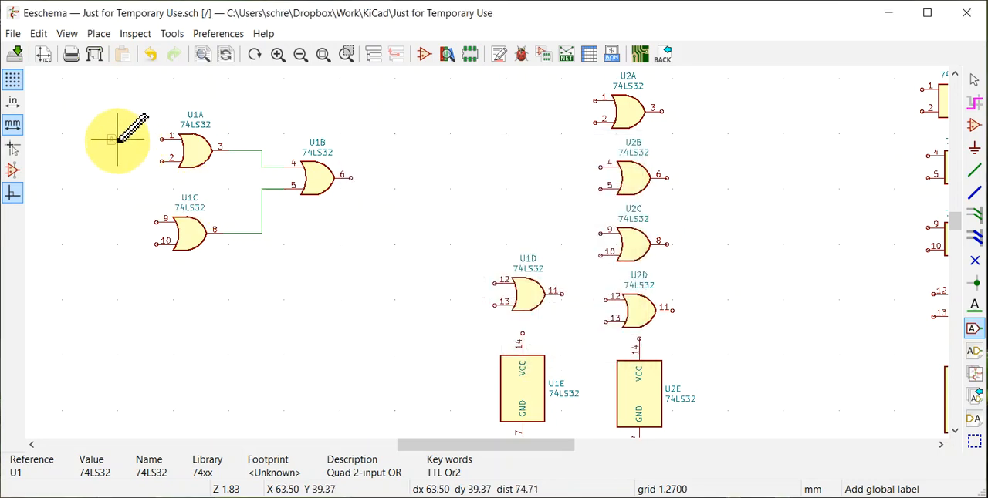
pyautogui.moveTo(121, 139)
pyautogui.write('A')
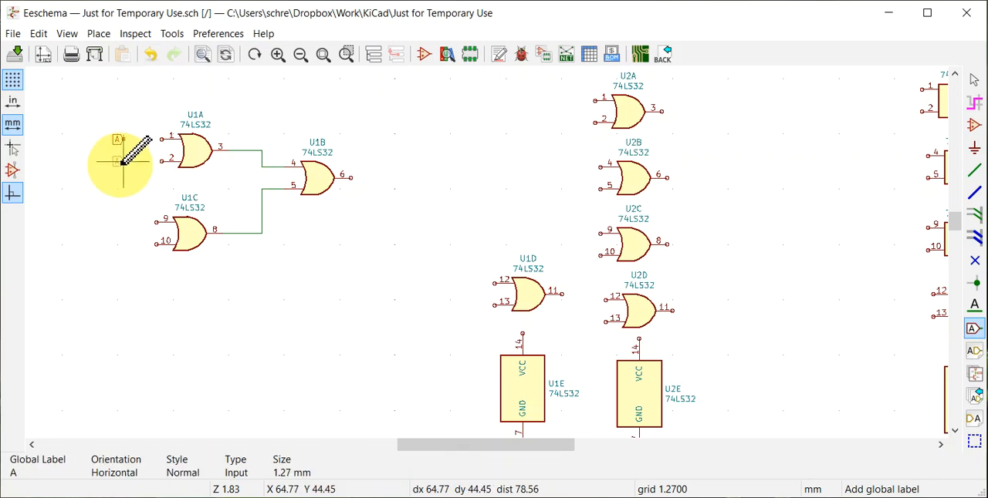
pyautogui.moveTo(120, 162)
pyautogui.write('B')
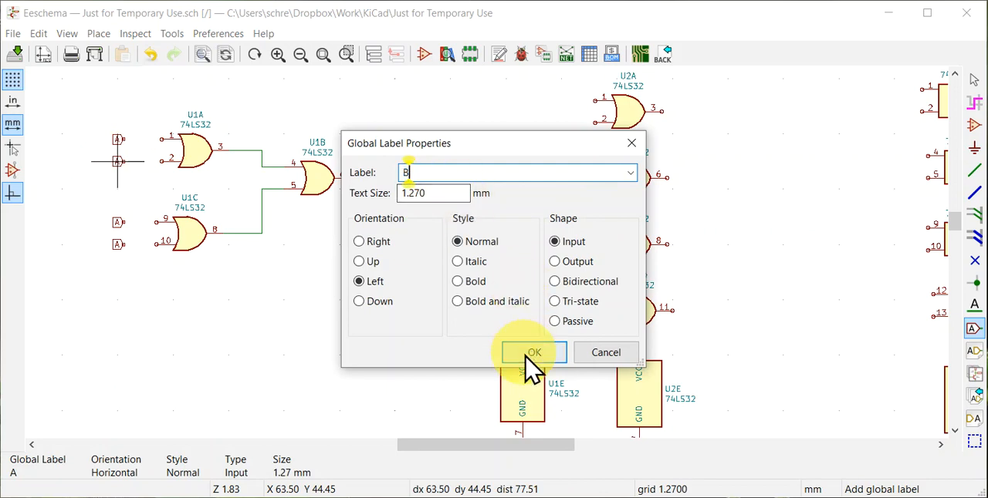
# Add global labels B, C and D beside the remaining inputs of U1A and U1C
pyautogui.click(534, 352)
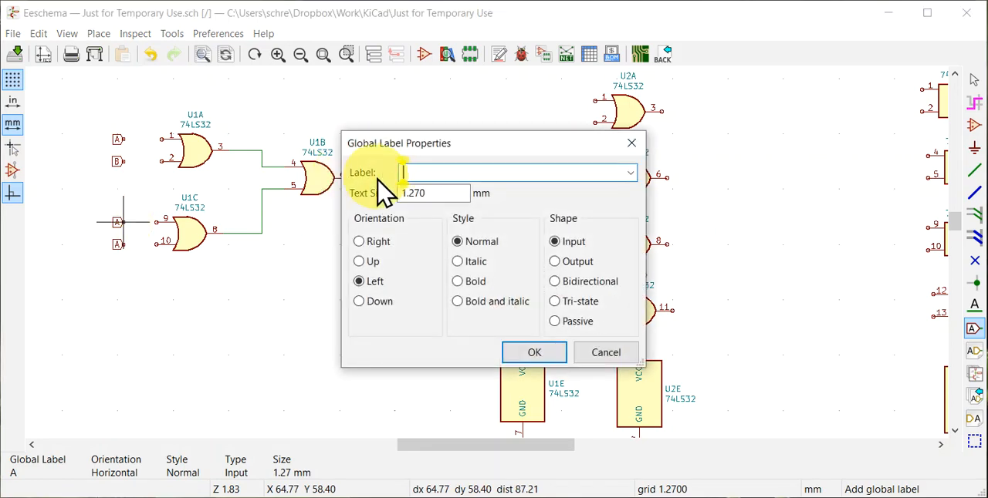
pyautogui.write('C')
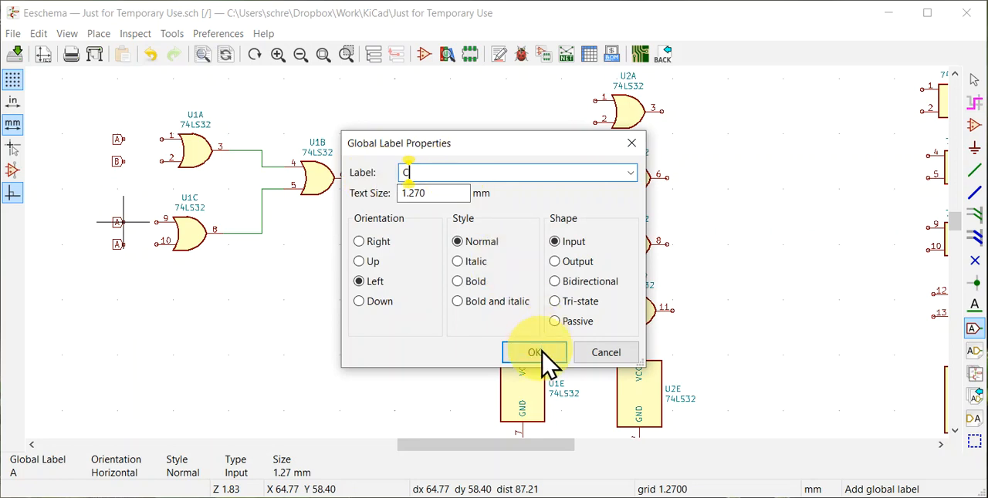
pyautogui.click(534, 352)
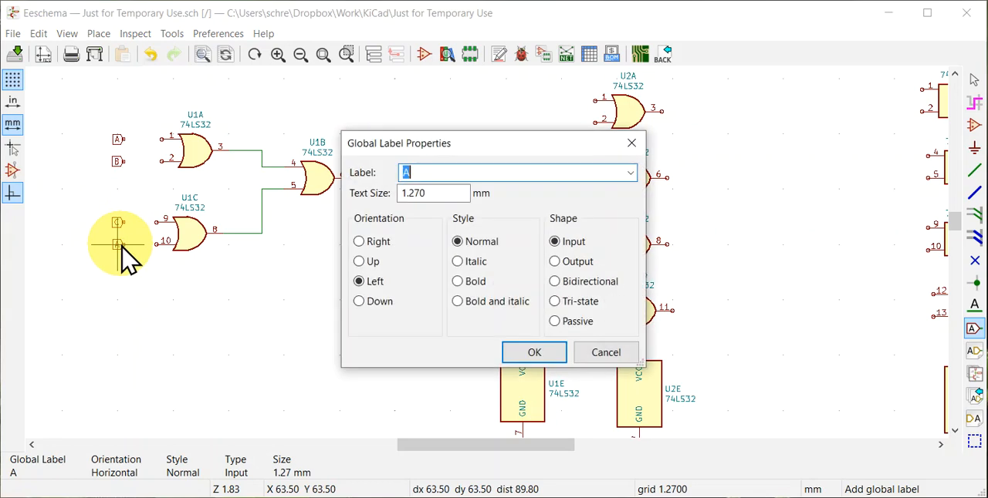
pyautogui.write('D')
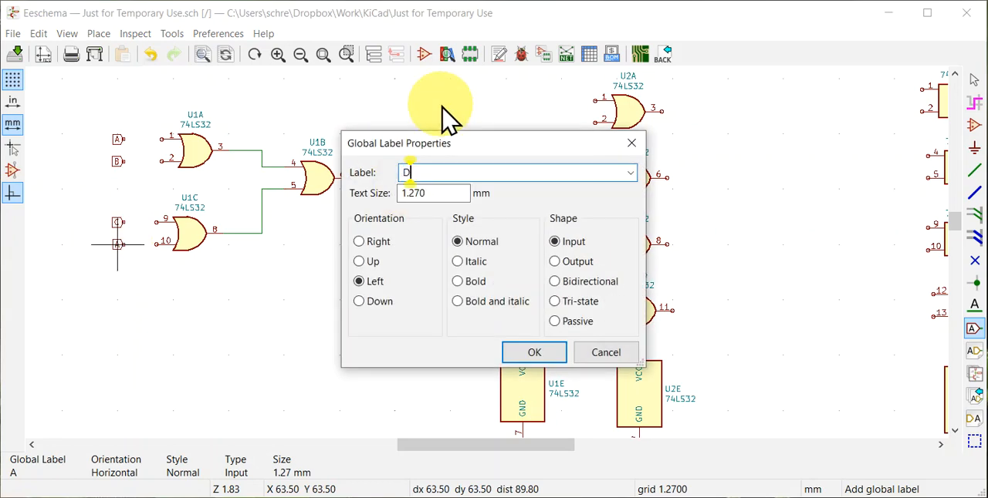
pyautogui.click(534, 352)
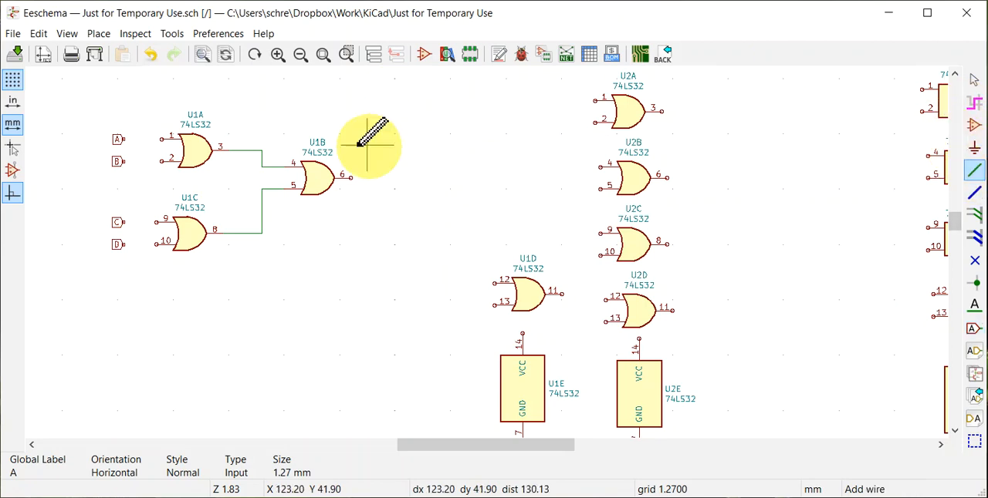
pyautogui.moveTo(170, 127)
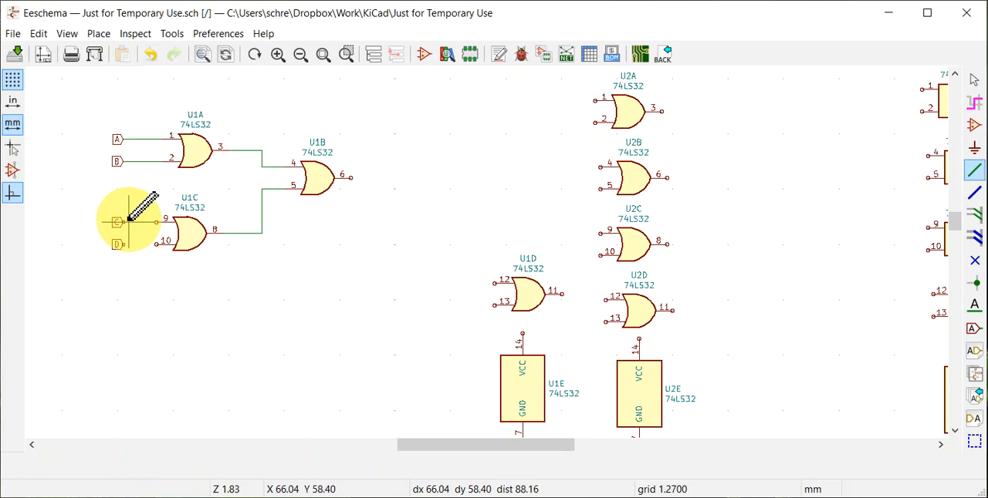
pyautogui.moveTo(162, 217)
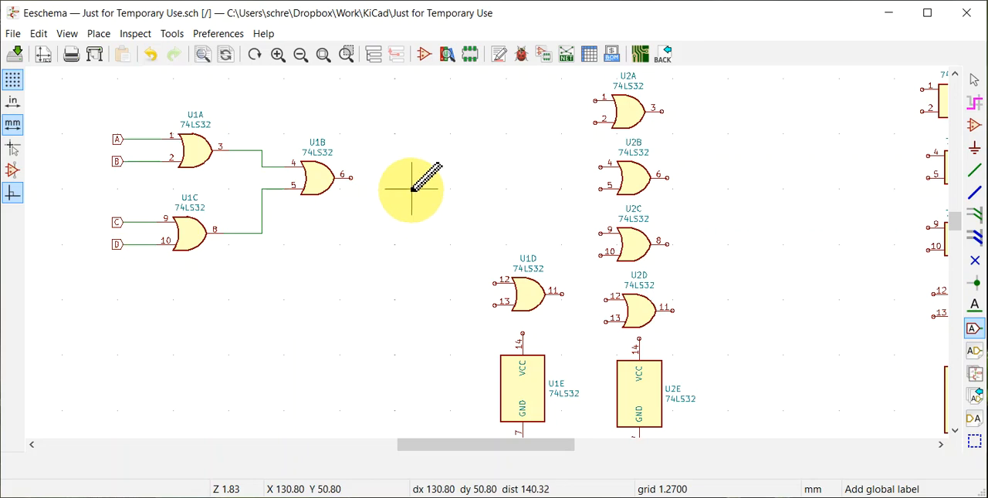
# Add a global label Out, oriented Right with Output shape, beside U1B's output
pyautogui.click(410, 188)
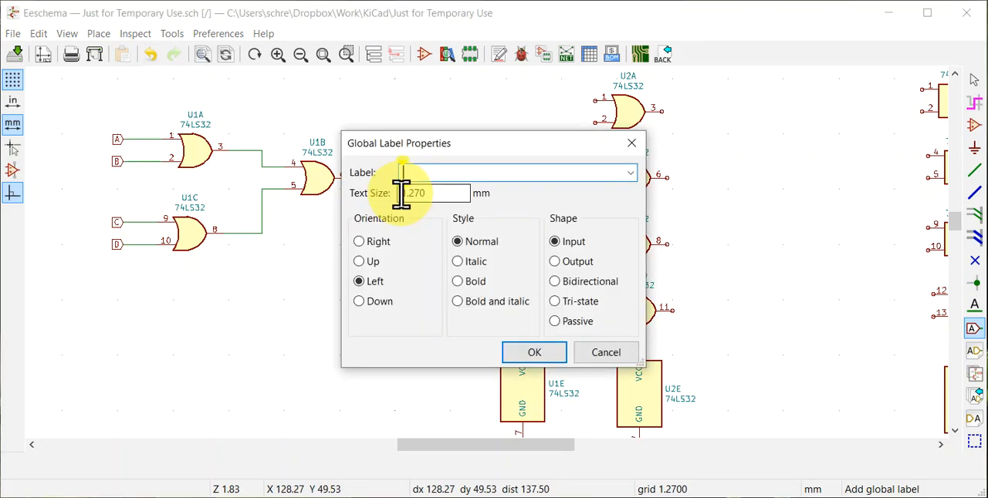
pyautogui.write('Out')
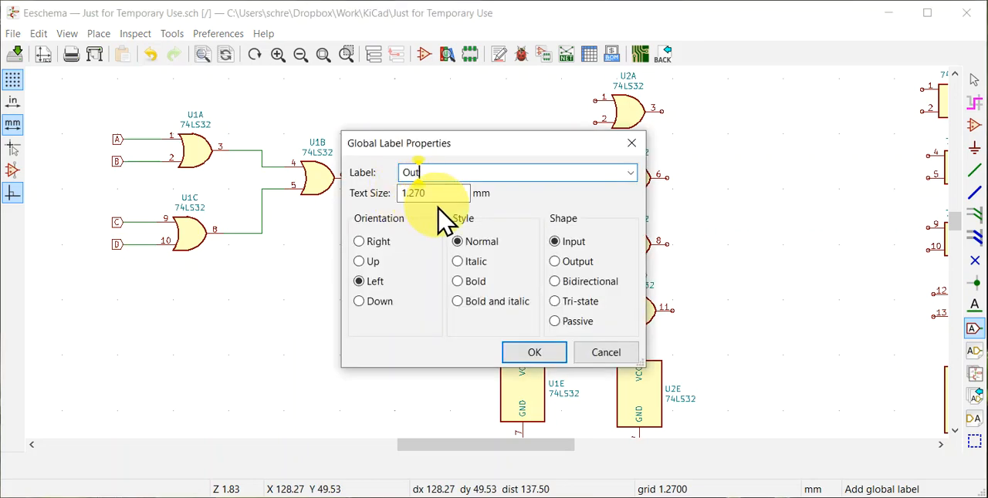
pyautogui.click(358, 241)
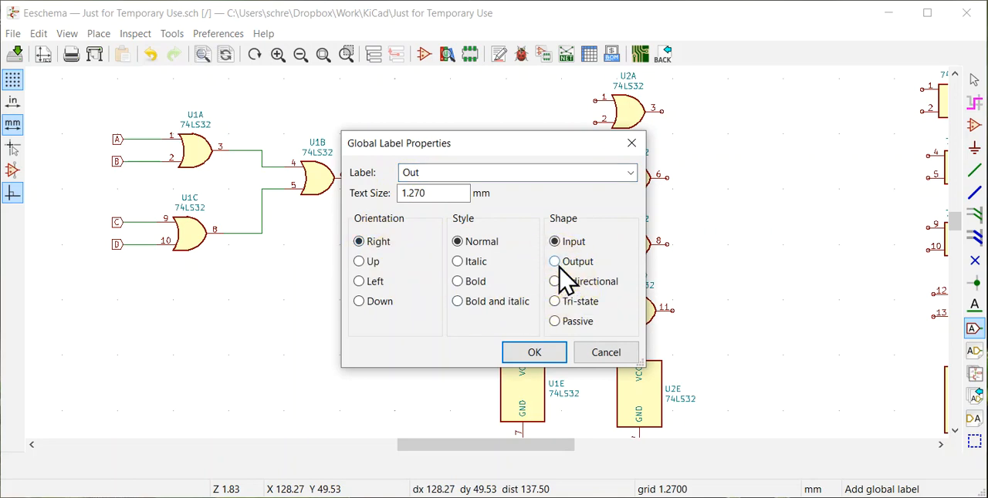
pyautogui.click(534, 352)
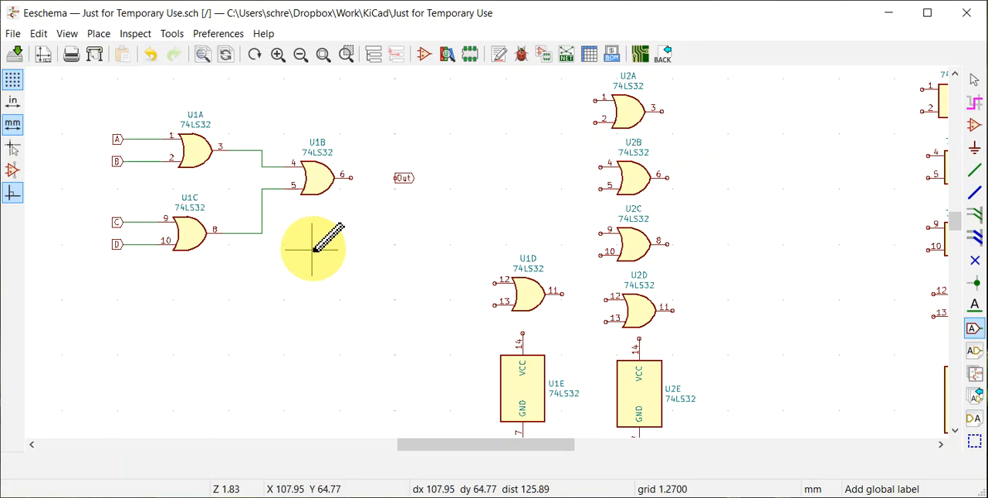
pyautogui.moveTo(833, 114)
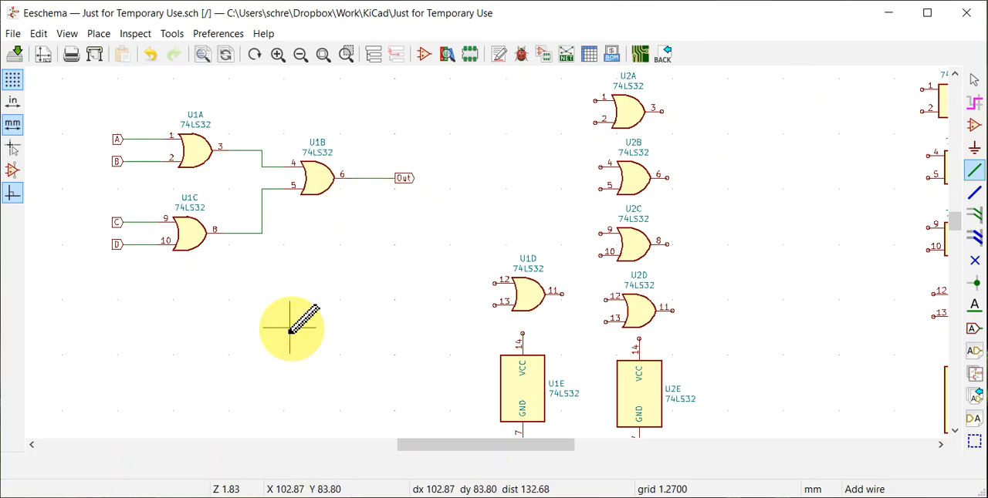
pyautogui.moveTo(213, 131)
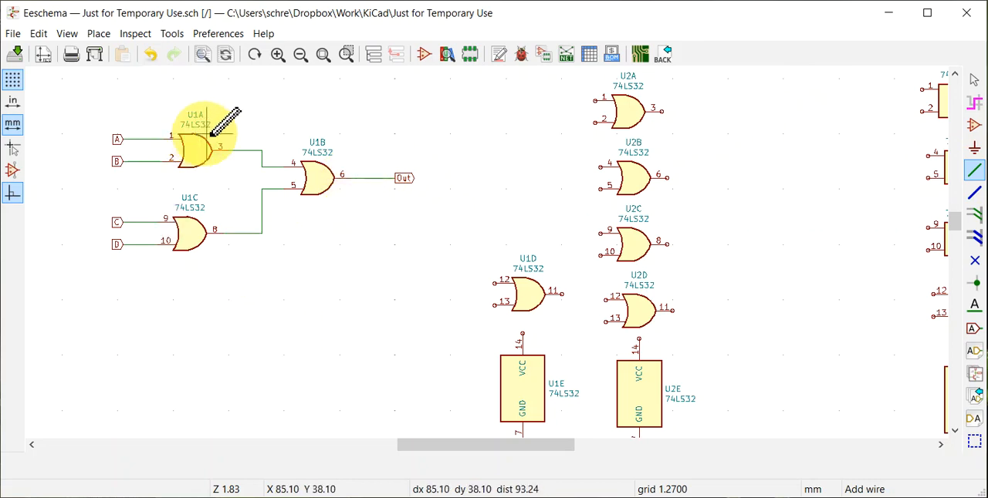
pyautogui.moveTo(204, 235)
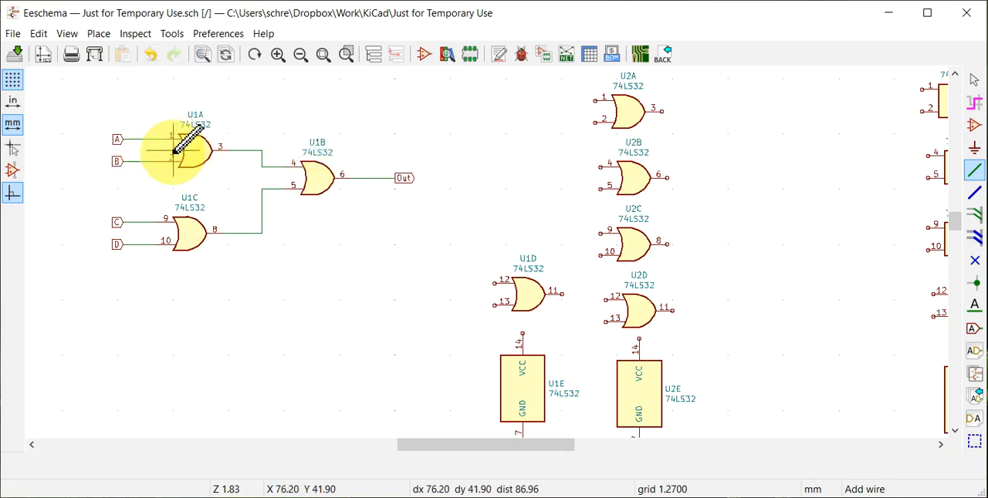
pyautogui.moveTo(278, 234)
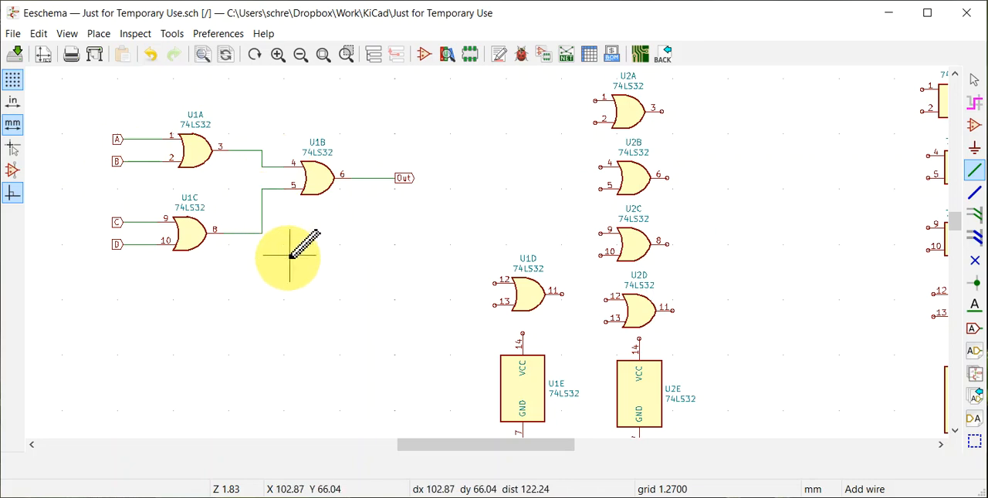
pyautogui.moveTo(440, 155)
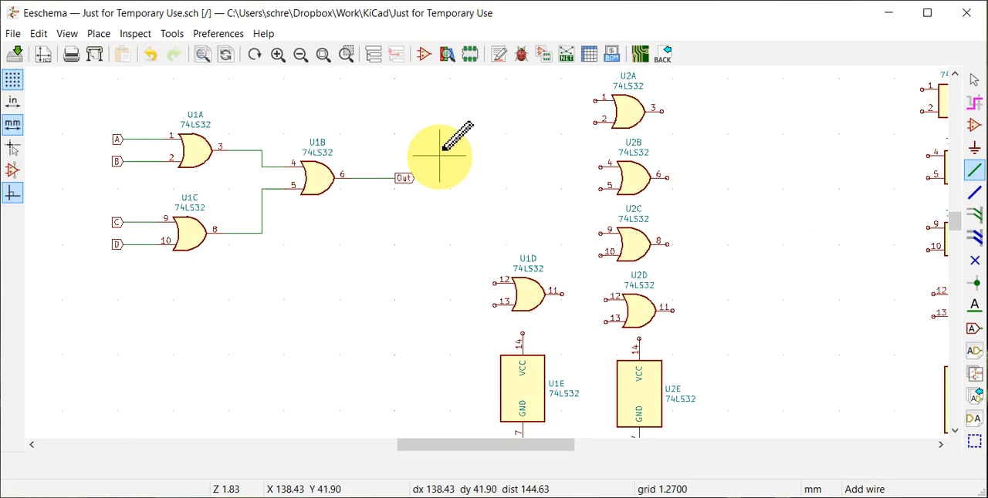
pyautogui.moveTo(528, 192)
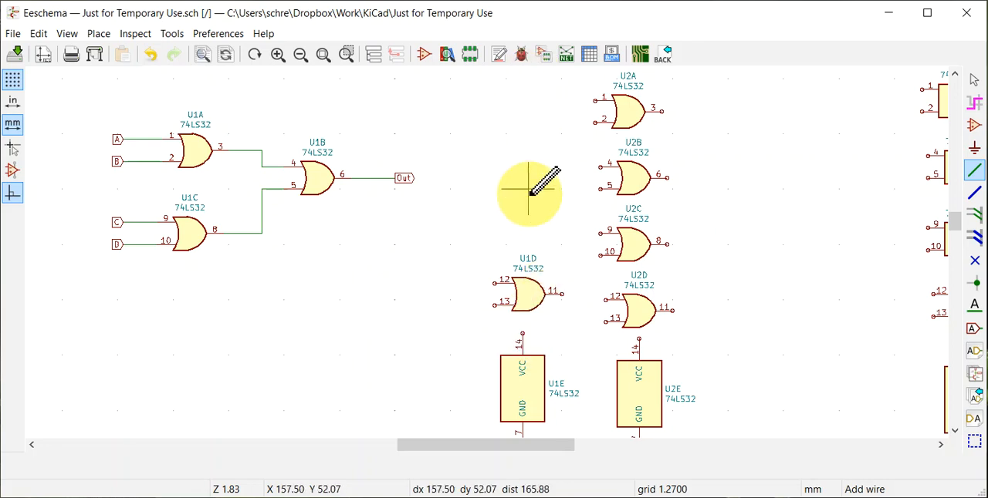
pyautogui.moveTo(517, 293)
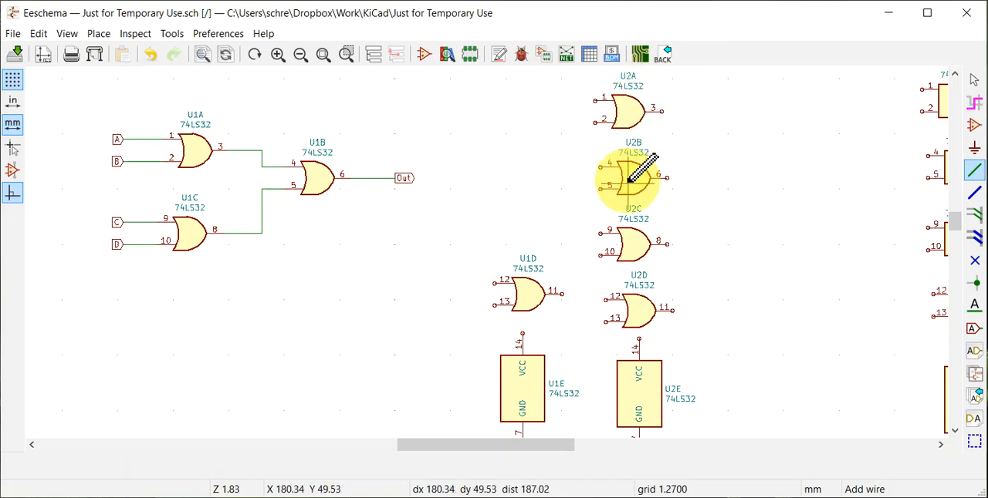
pyautogui.moveTo(528, 296)
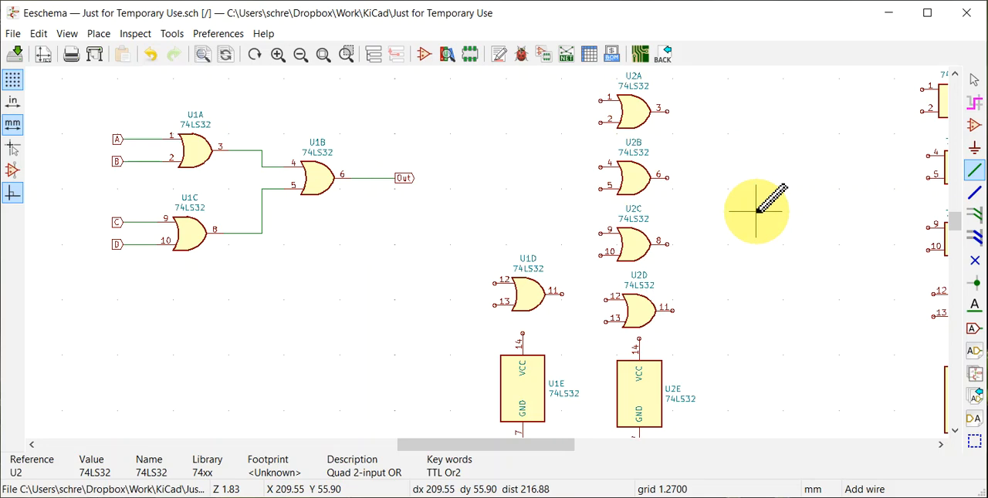
pyautogui.moveTo(170, 141)
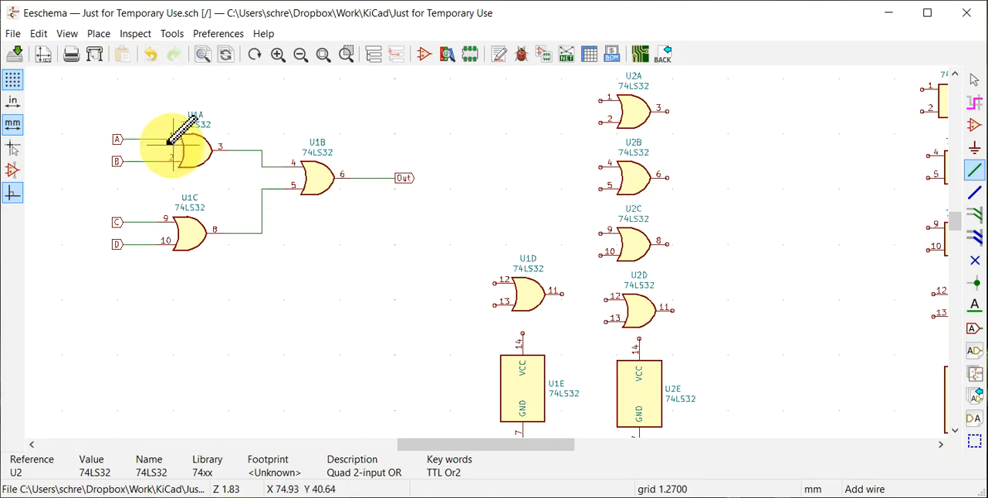
pyautogui.moveTo(641, 108)
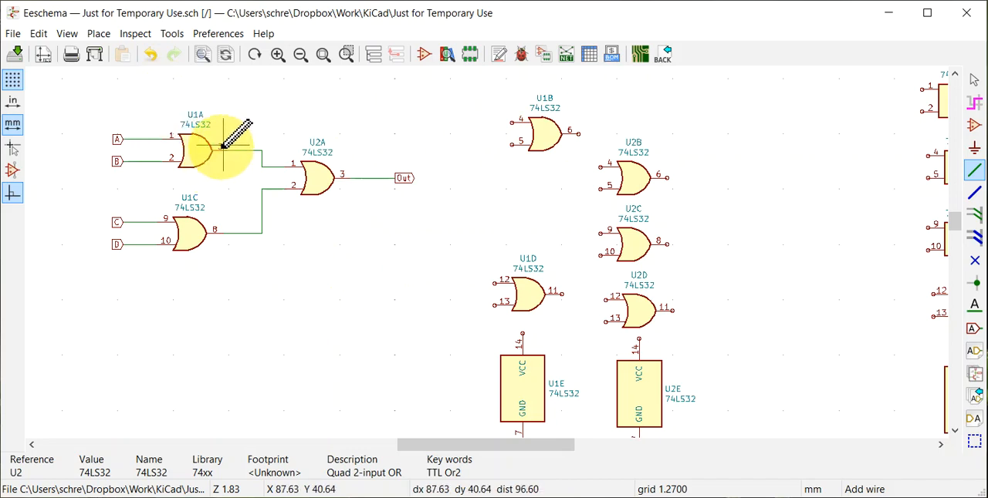
pyautogui.moveTo(336, 224)
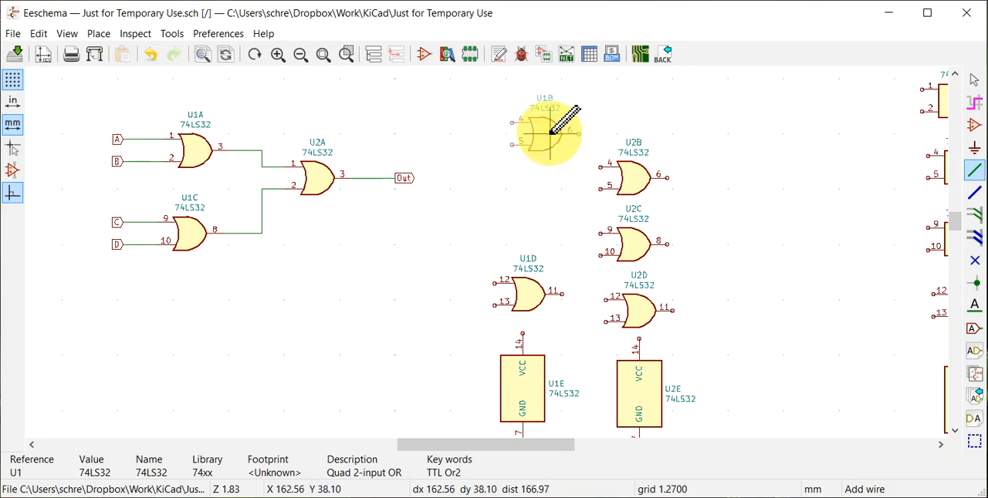
pyautogui.moveTo(548, 246)
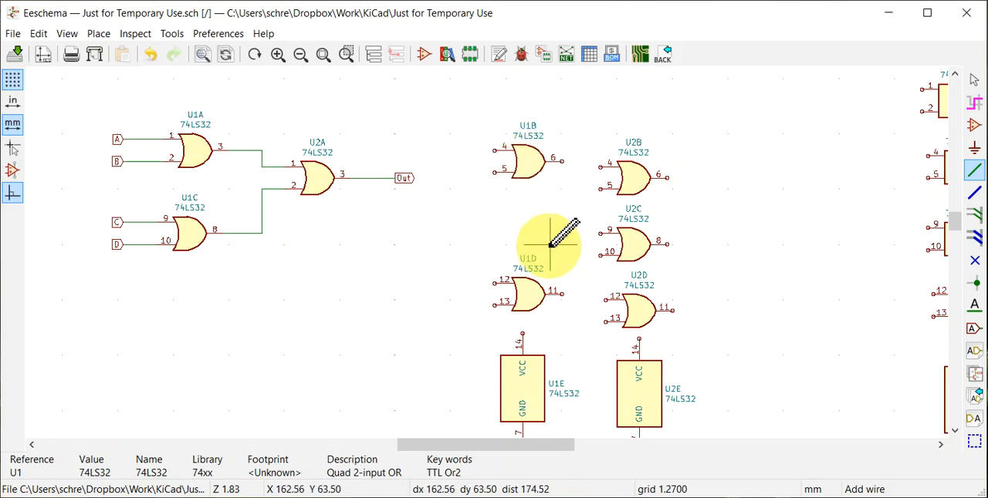
pyautogui.moveTo(455, 270)
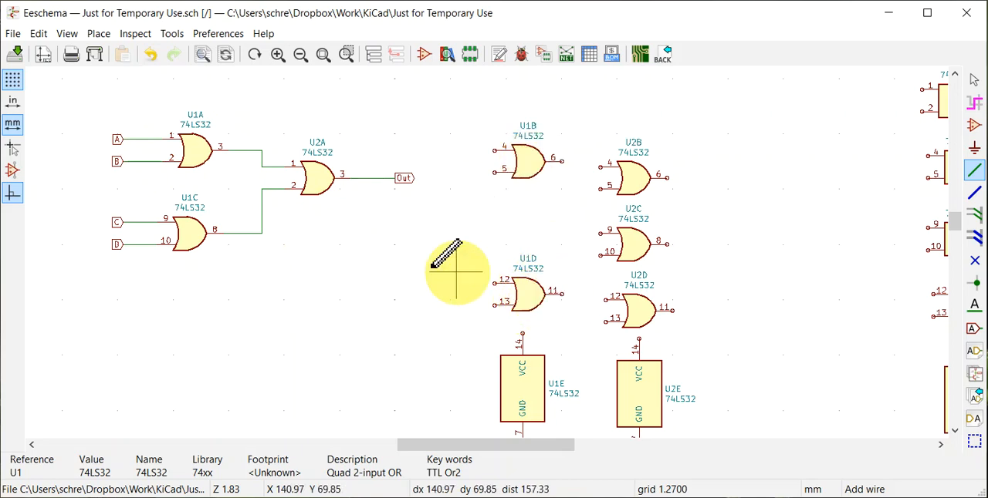
pyautogui.moveTo(321, 177)
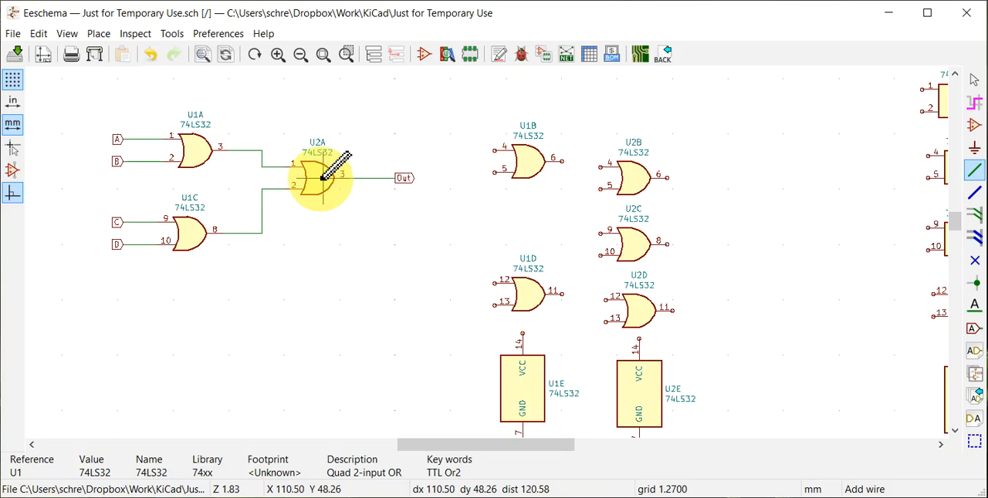
# Move U2A up to the spare column and drag U1B back onto the output wires
pyautogui.moveTo(316, 177); pyautogui.dragTo(417, 131)
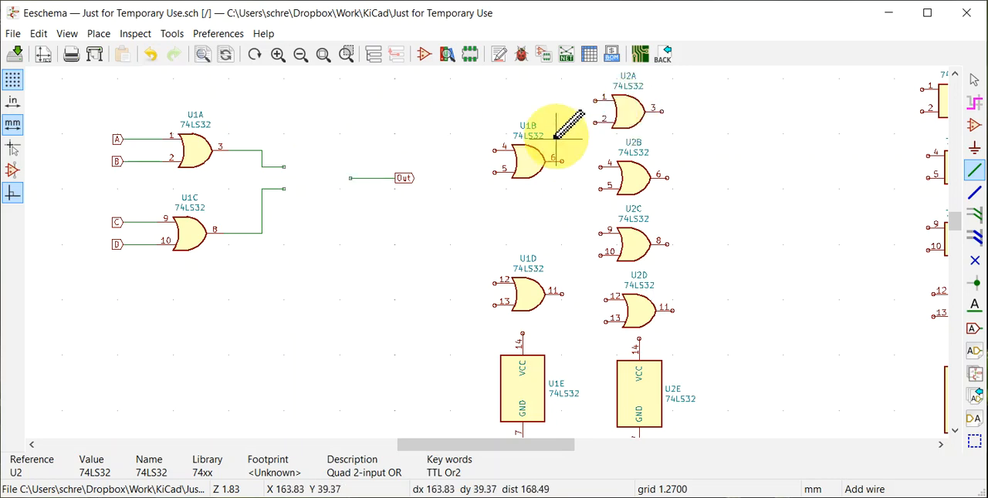
pyautogui.moveTo(532, 147); pyautogui.dragTo(358, 169)
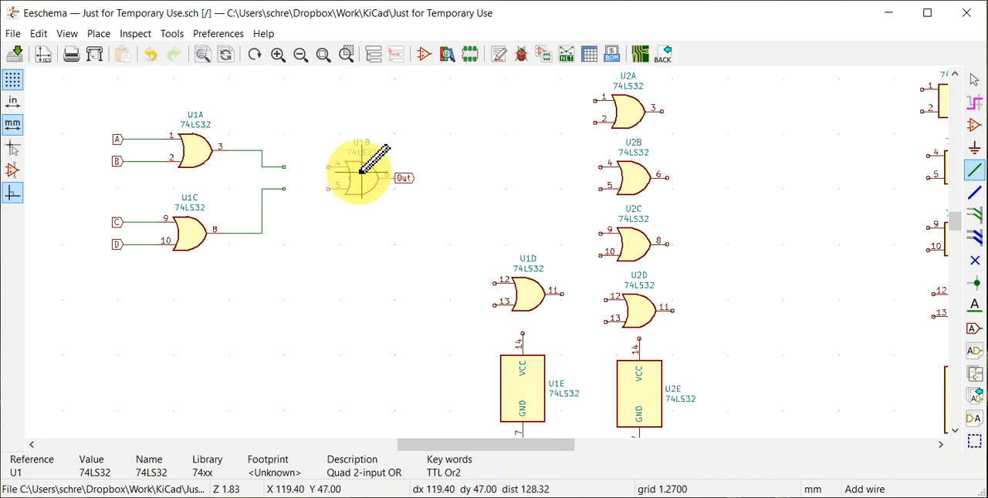
pyautogui.moveTo(362, 170); pyautogui.dragTo(322, 170)
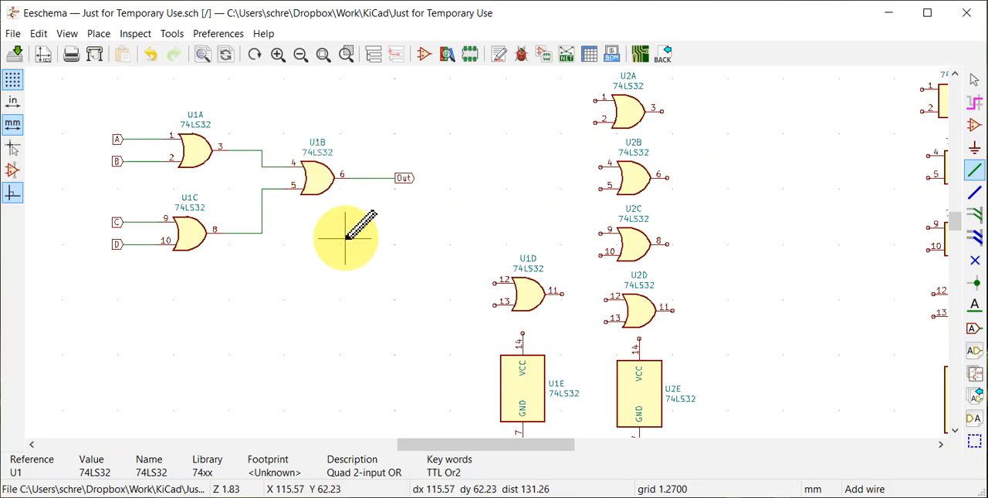
pyautogui.moveTo(389, 261)
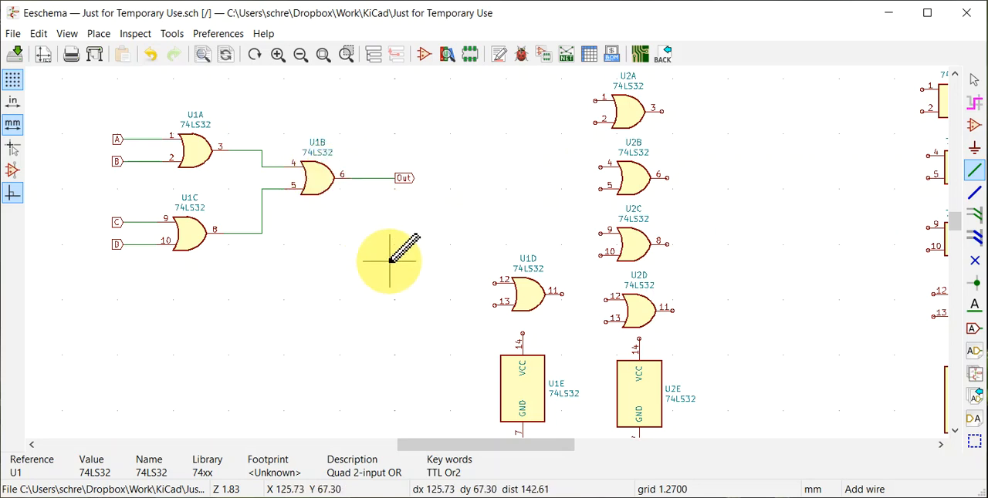
pyautogui.moveTo(423, 233)
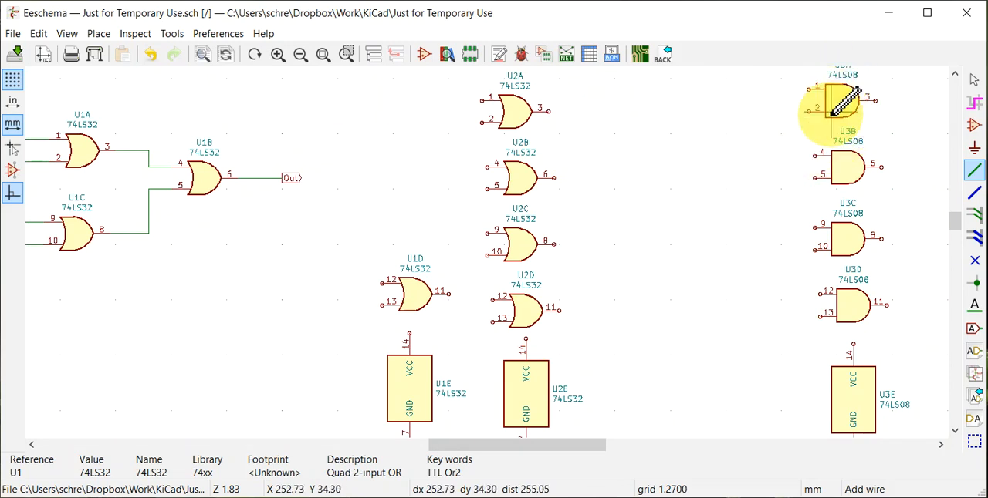
pyautogui.moveTo(965, 231)
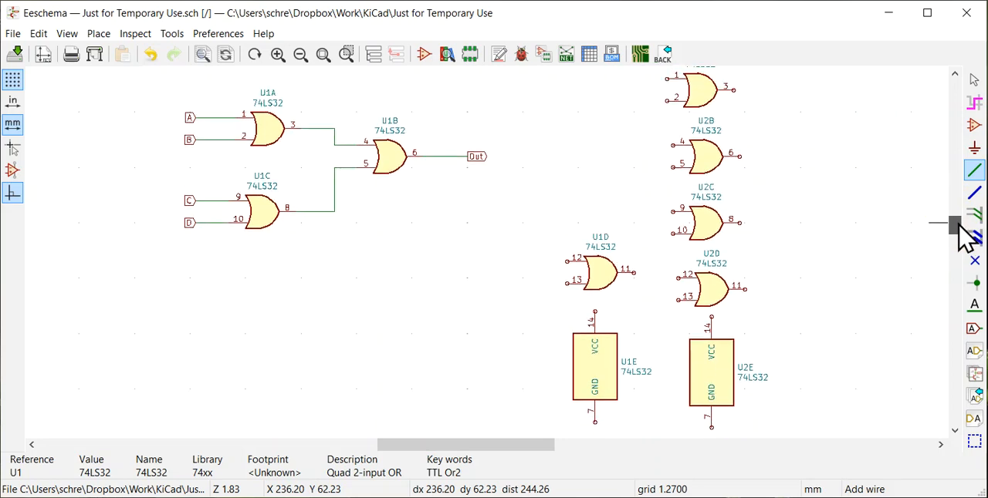
pyautogui.scroll(-3)
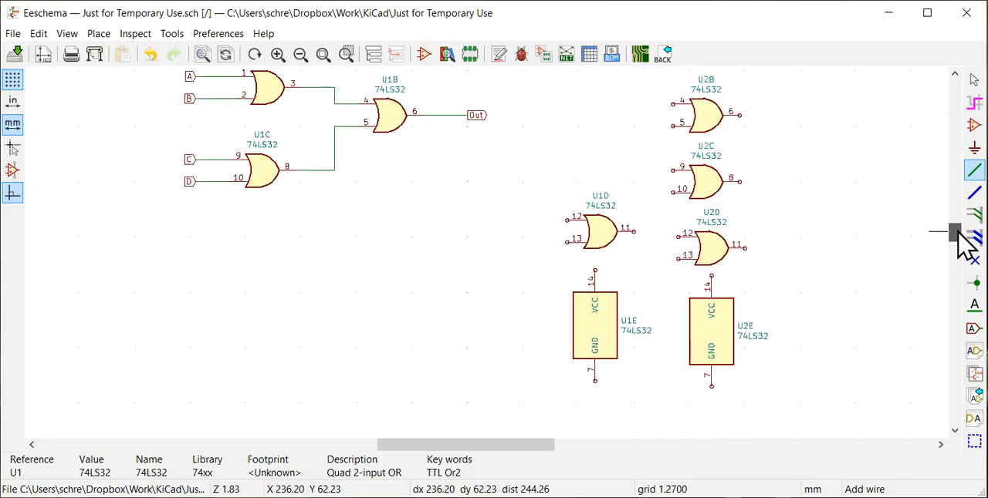
pyautogui.scroll(-3)
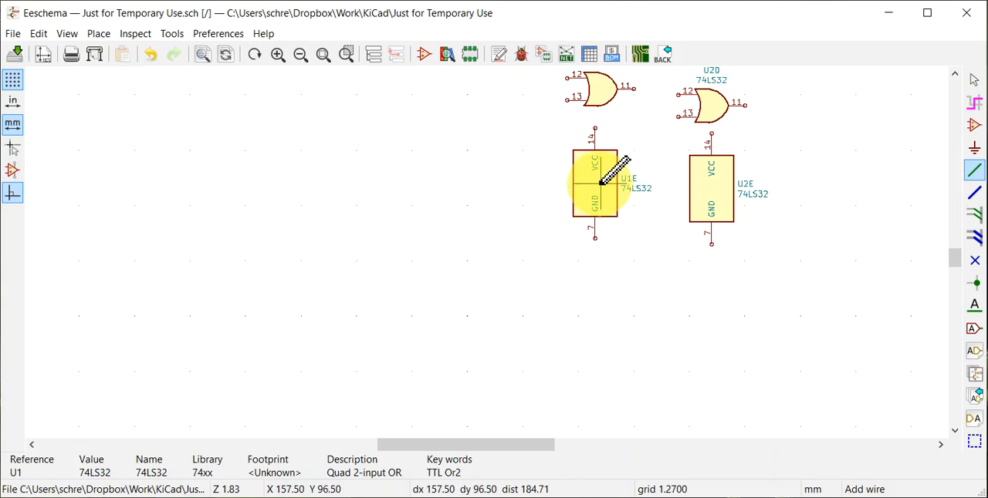
pyautogui.moveTo(599, 185)
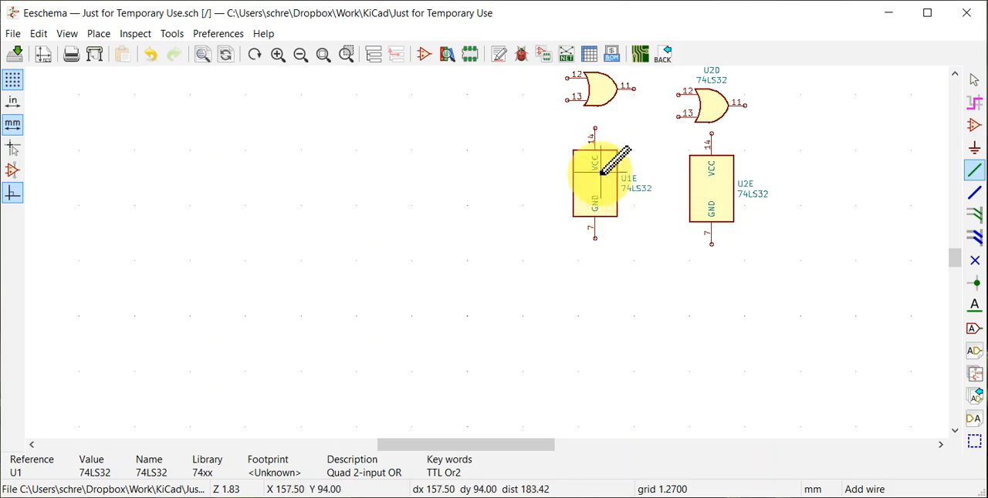
pyautogui.moveTo(605, 170)
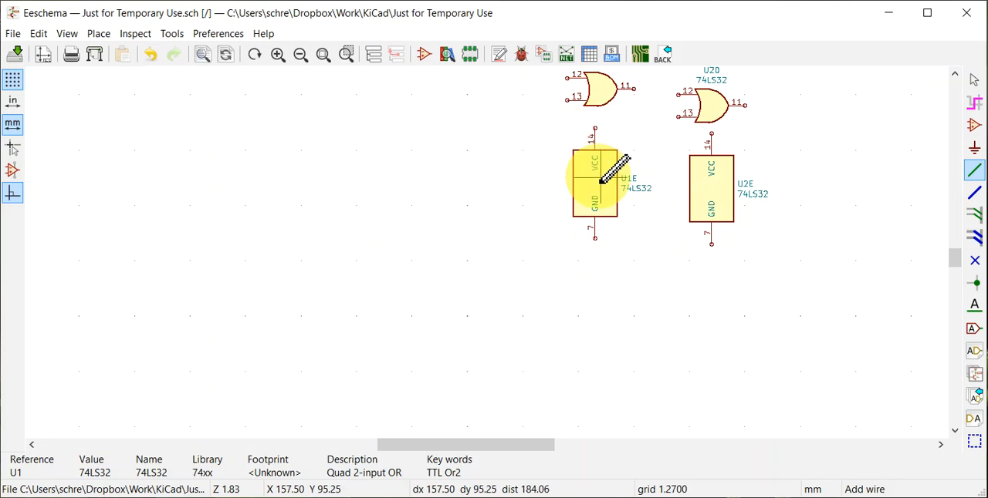
pyautogui.moveTo(645, 304)
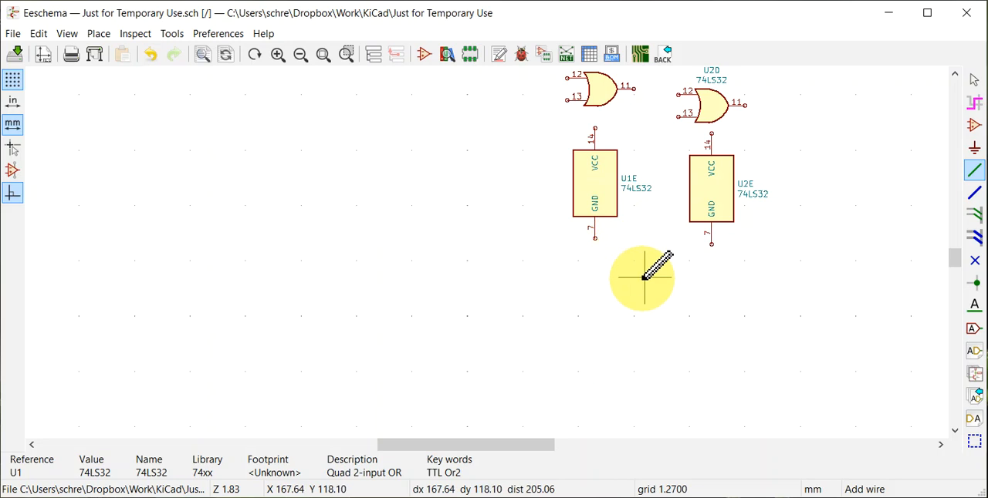
pyautogui.moveTo(645, 265)
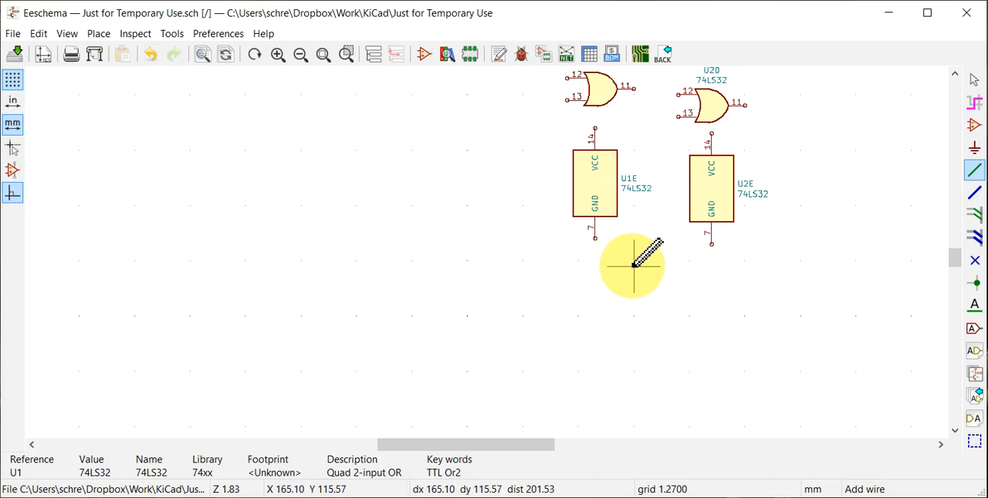
pyautogui.moveTo(632, 266)
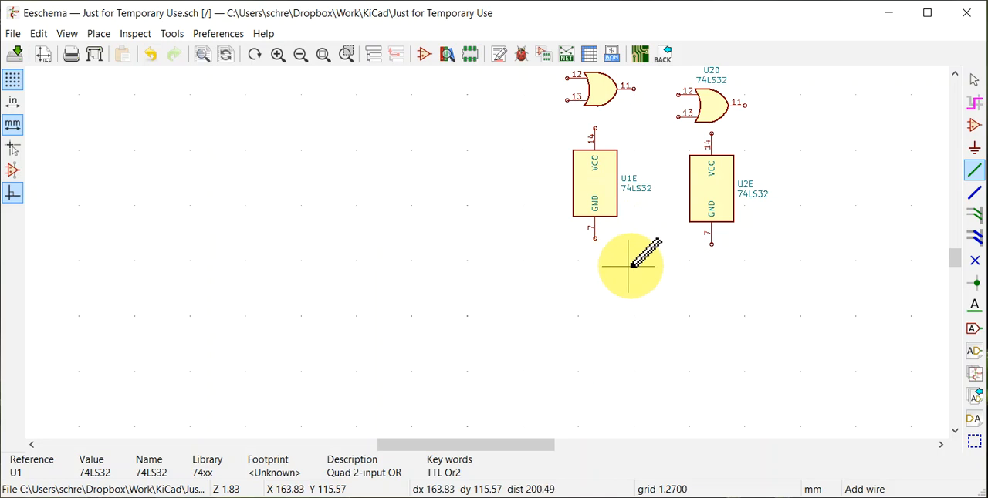
pyautogui.moveTo(630, 266)
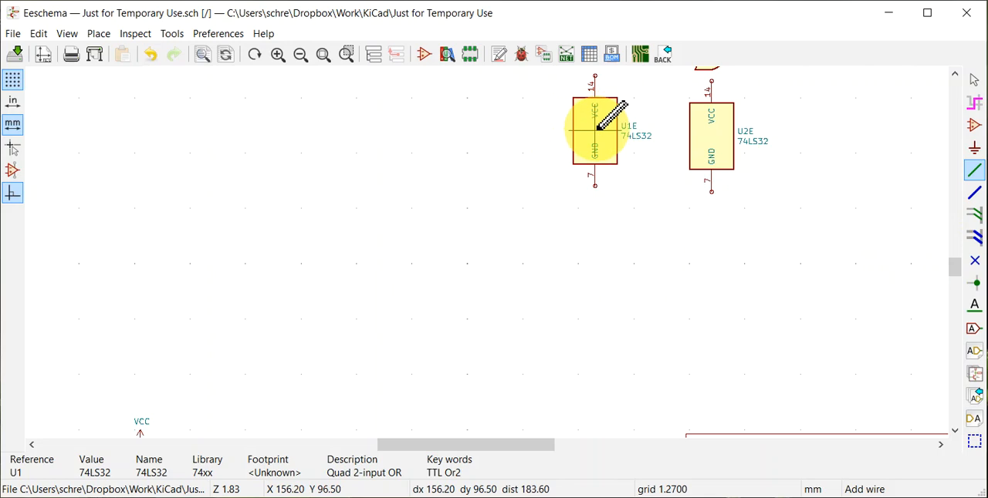
# Drag U1E and U3E down into a row beside U2E near the title block
pyautogui.moveTo(594, 131); pyautogui.dragTo(228, 383)
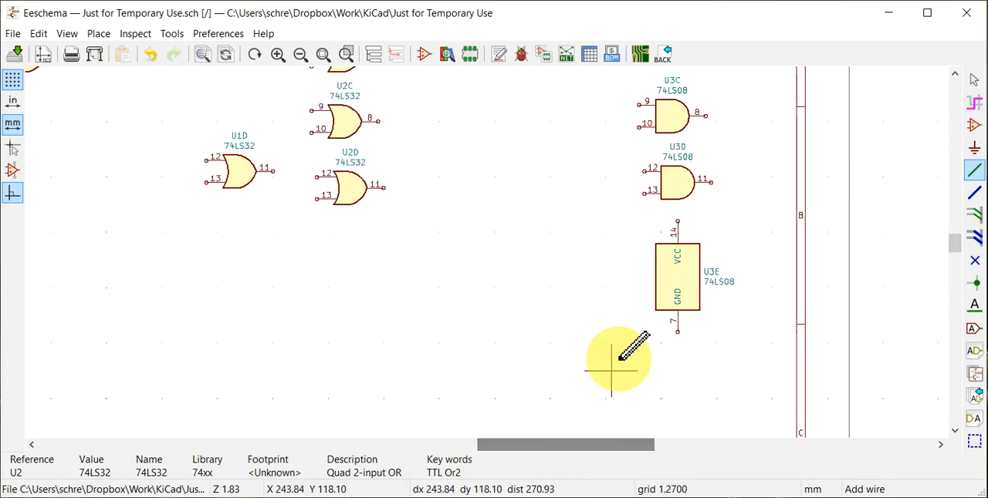
pyautogui.moveTo(617, 358); pyautogui.dragTo(316, 393)
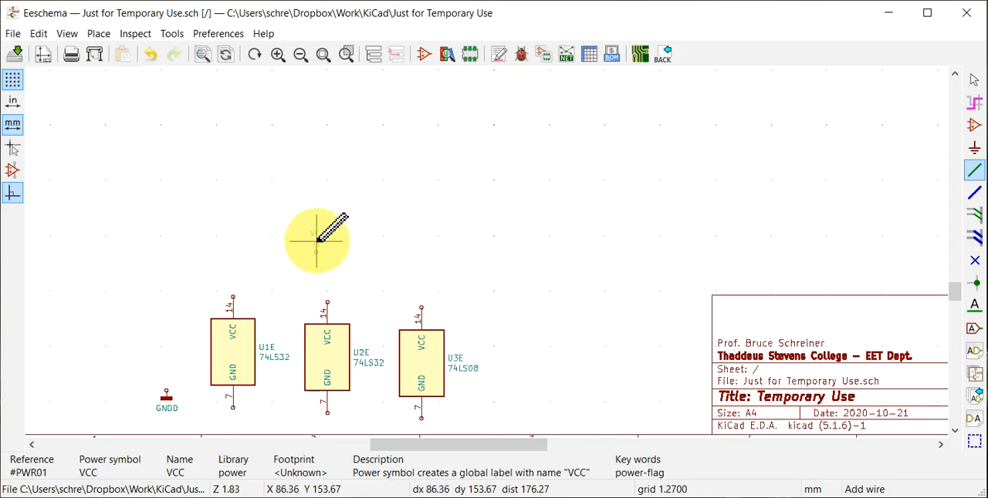
# Place the GNDD power symbol below the U2E power unit
pyautogui.click(318, 241)
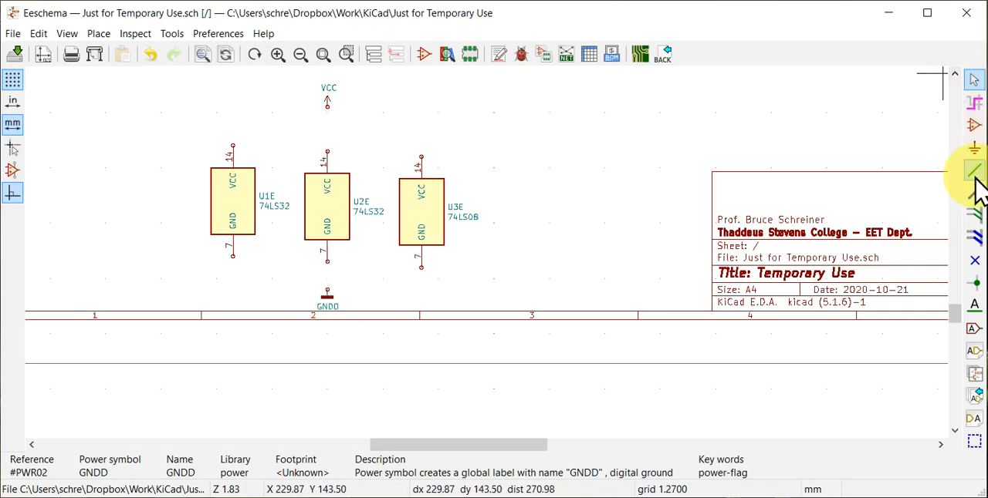
# Wire the GND pins of U1E, U2E and U3E to the digital ground symbol
pyautogui.click(974, 172)
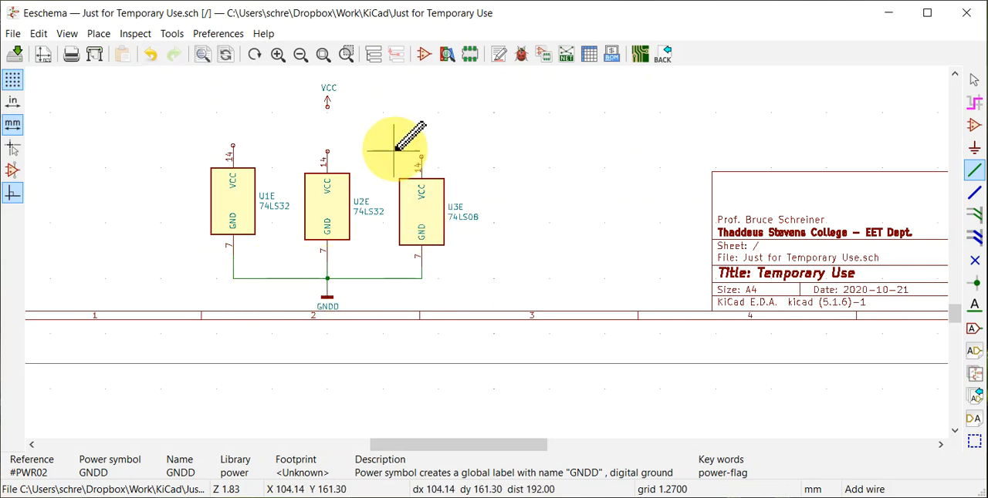
pyautogui.moveTo(332, 127)
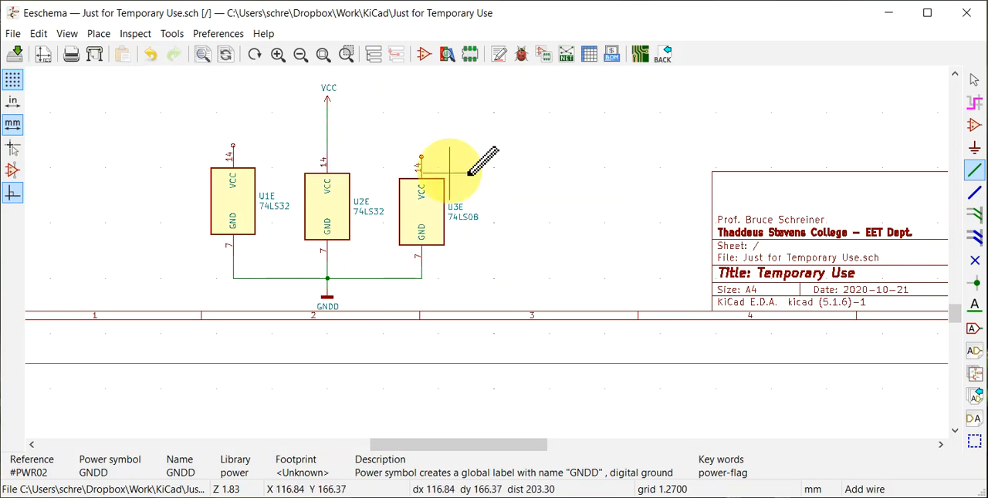
pyautogui.moveTo(424, 147)
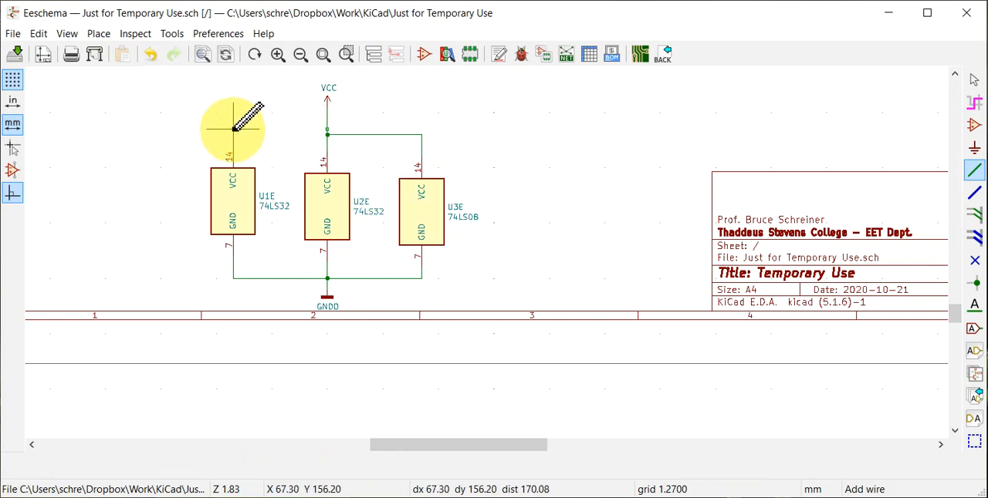
pyautogui.moveTo(327, 126)
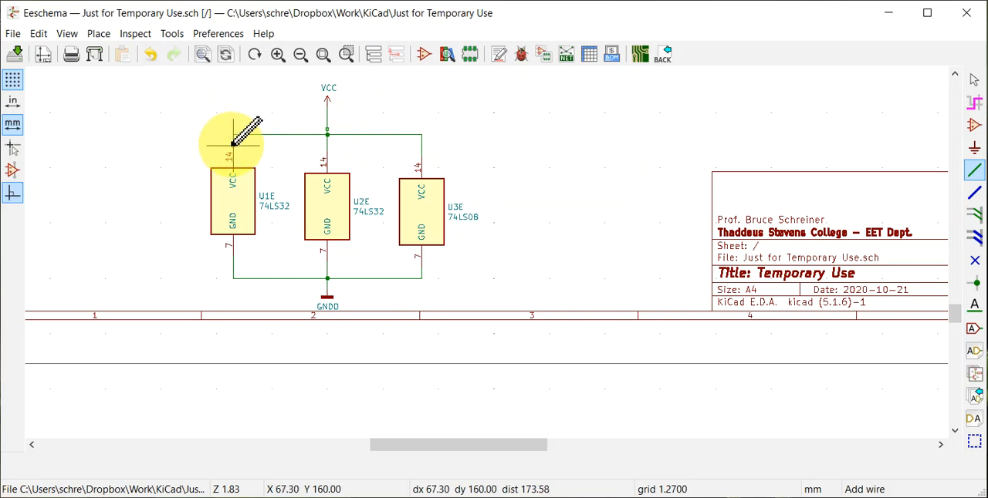
pyautogui.moveTo(781, 99)
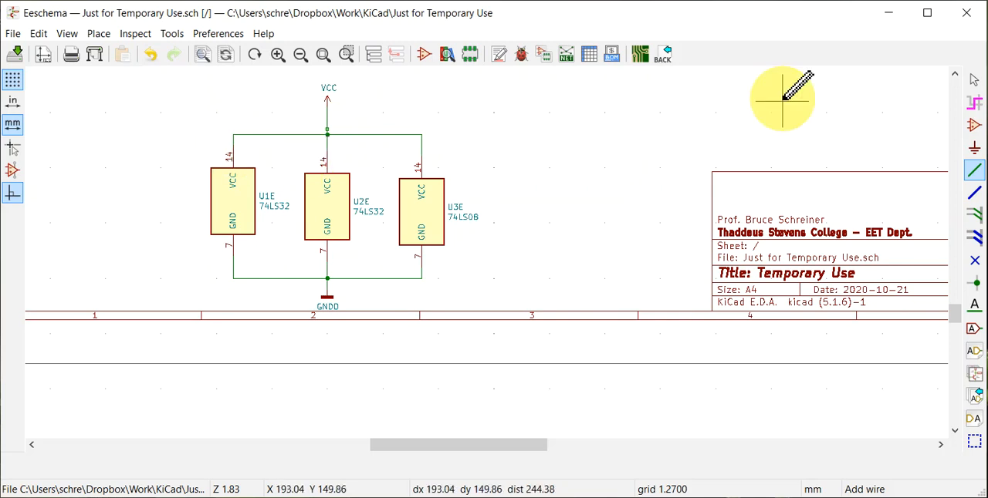
pyautogui.moveTo(949, 301)
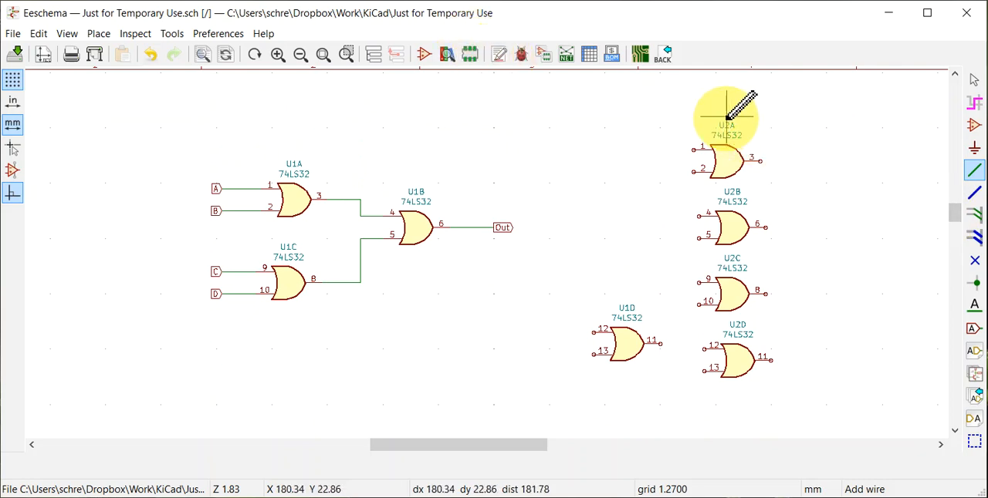
pyautogui.moveTo(332, 259)
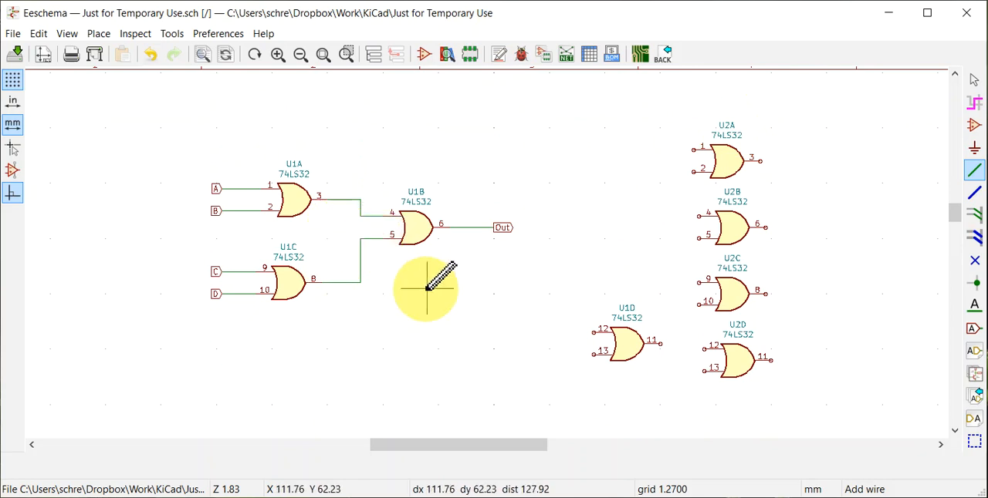
pyautogui.moveTo(484, 287)
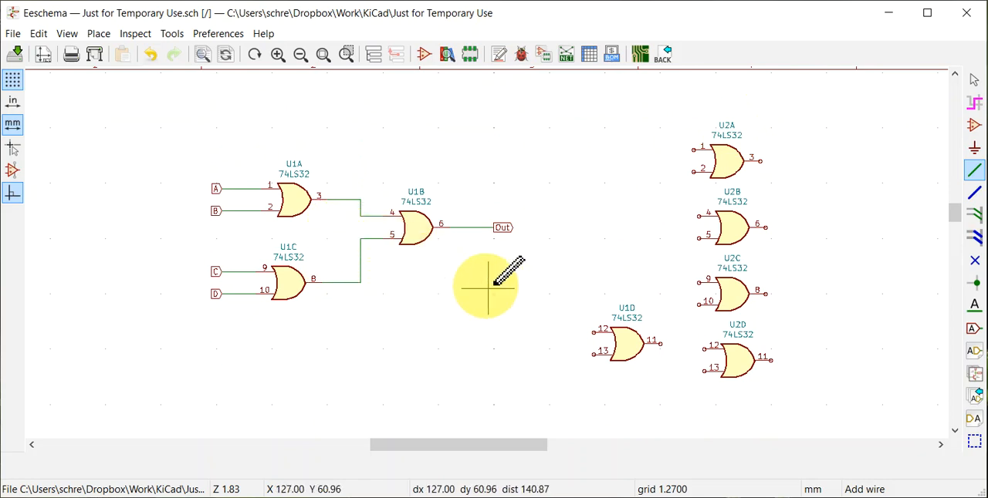
pyautogui.moveTo(429, 287)
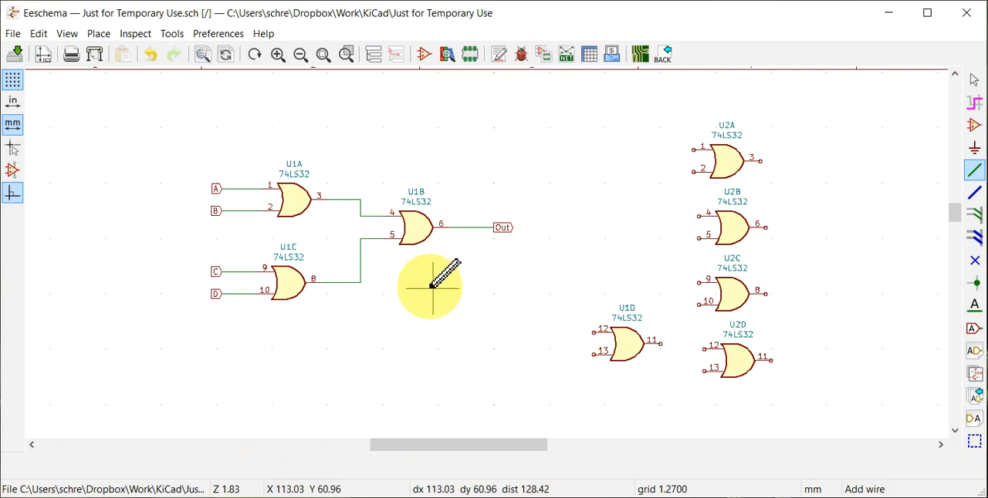
pyautogui.moveTo(917, 210)
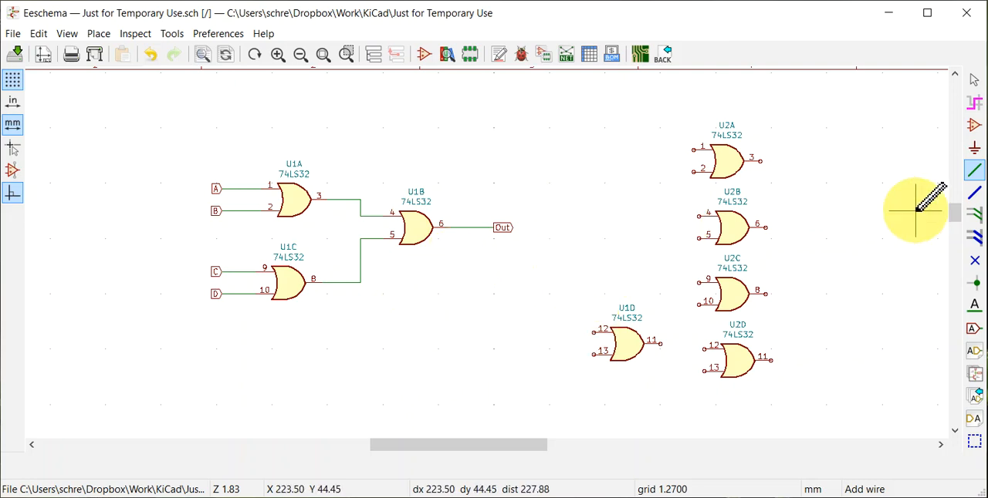
pyautogui.moveTo(386, 157)
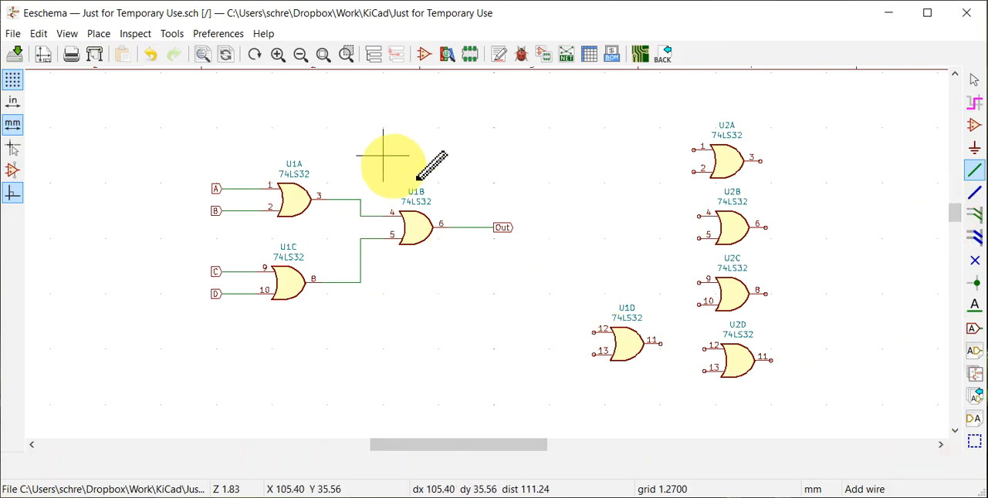
pyautogui.moveTo(561, 146)
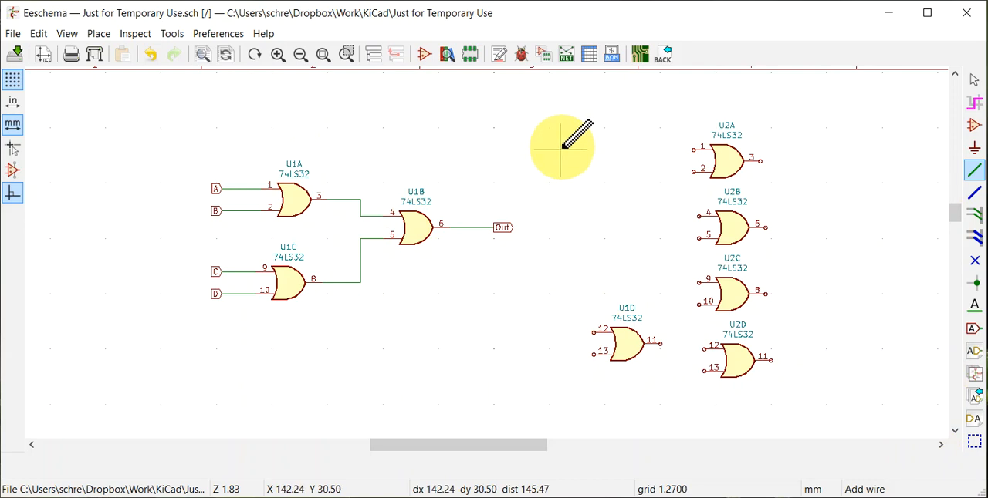
pyautogui.moveTo(574, 151)
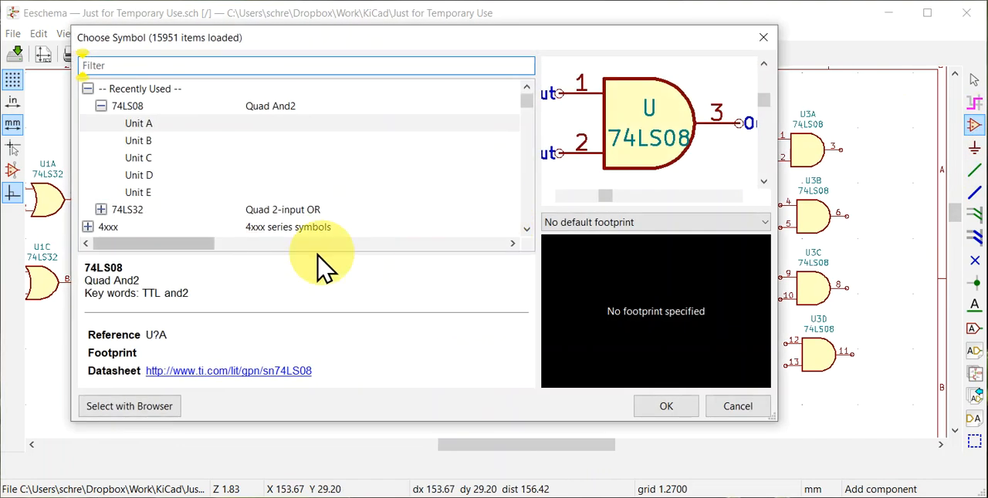
# Select unit B of the 74LS08 quad AND in the chooser and confirm it
pyautogui.click(139, 140)
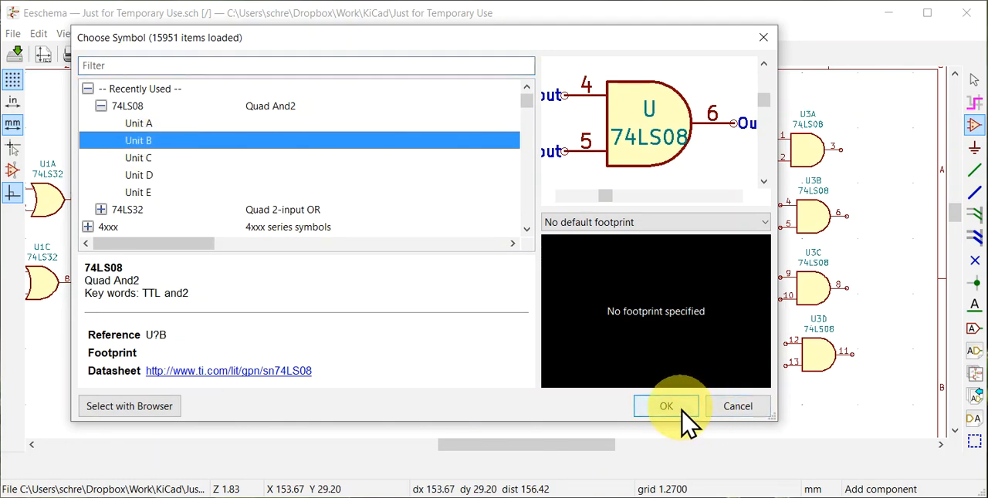
pyautogui.click(665, 408)
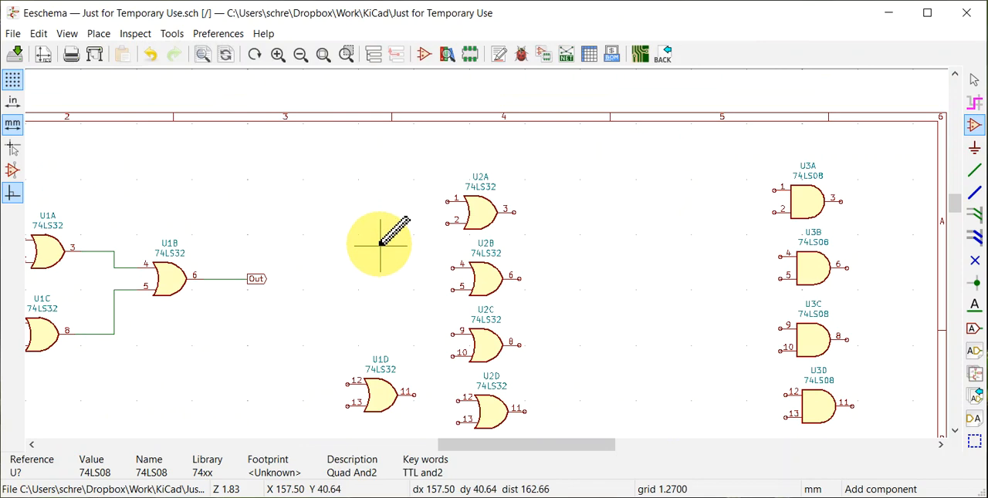
pyautogui.moveTo(478, 202)
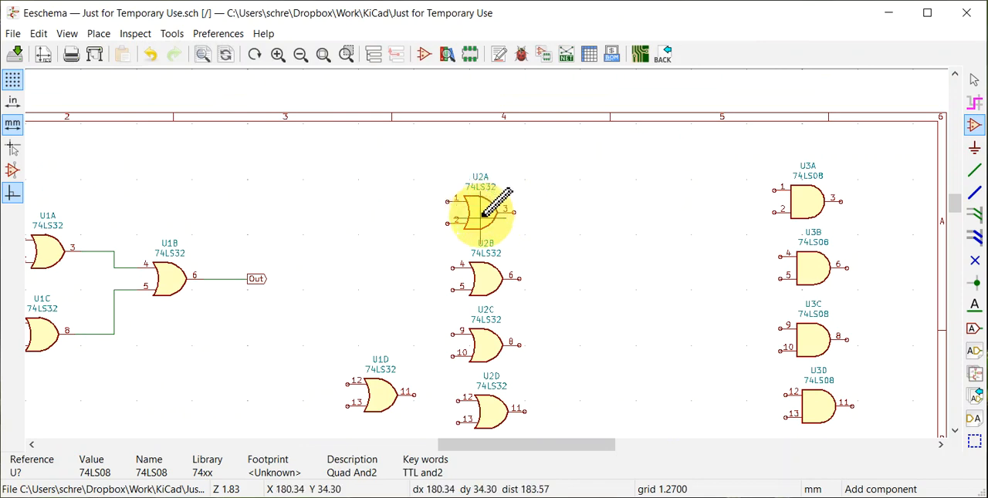
# Copy the U2A gate and drop the new 74LS32 gate to the right of U2A
pyautogui.click(479, 209)
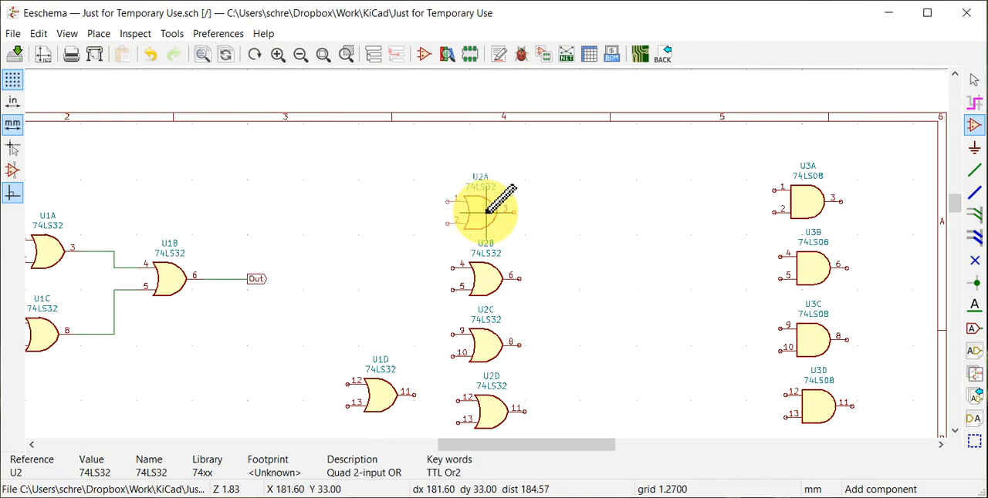
pyautogui.moveTo(480, 208); pyautogui.dragTo(542, 208)
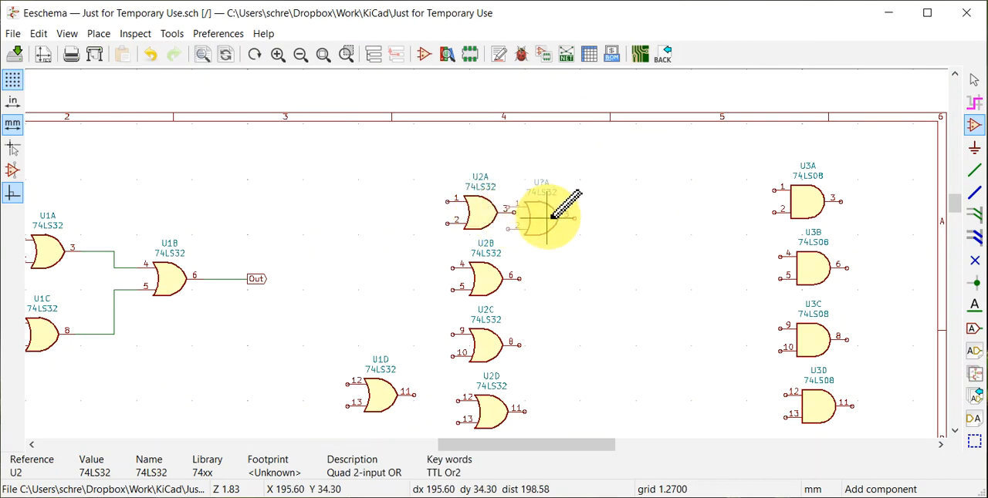
pyautogui.moveTo(540, 216); pyautogui.dragTo(599, 232)
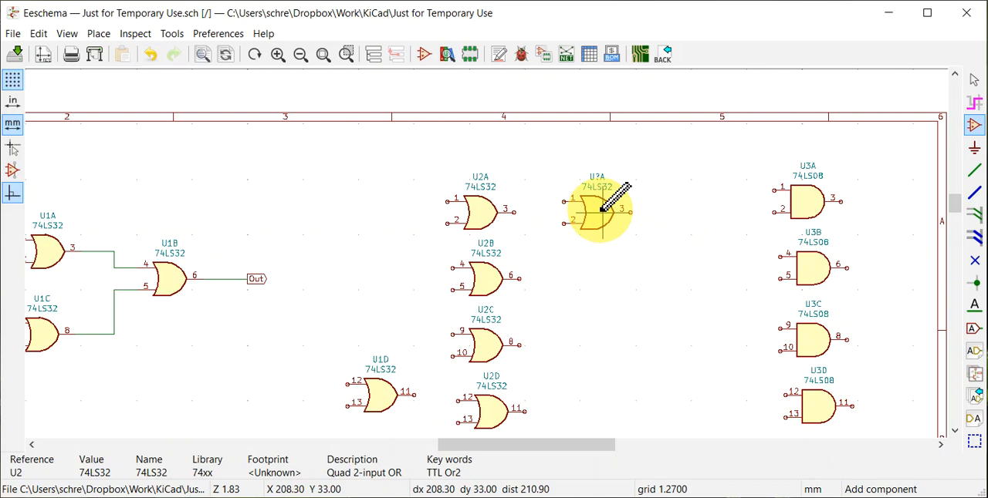
pyautogui.doubleClick(596, 210)
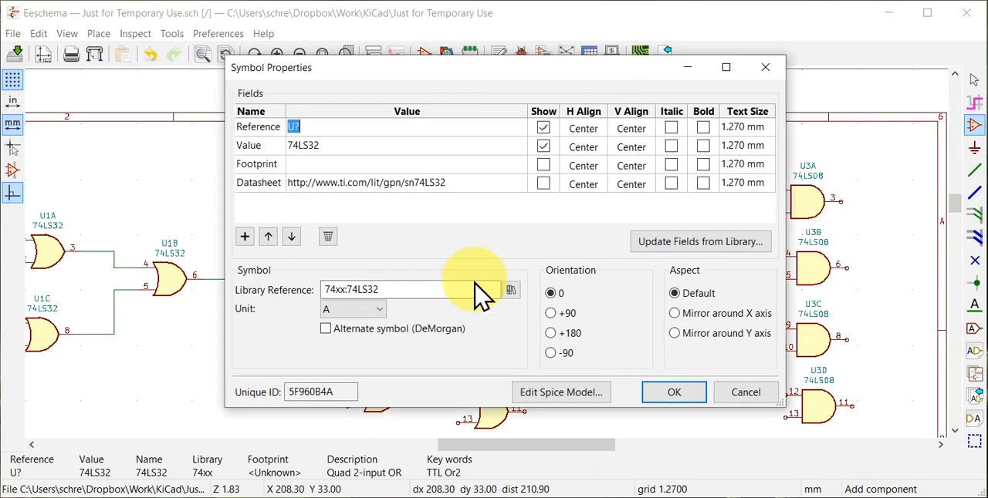
# Change the new 74LS32 gate from unit A to unit D so it reads U?D
pyautogui.click(378, 309)
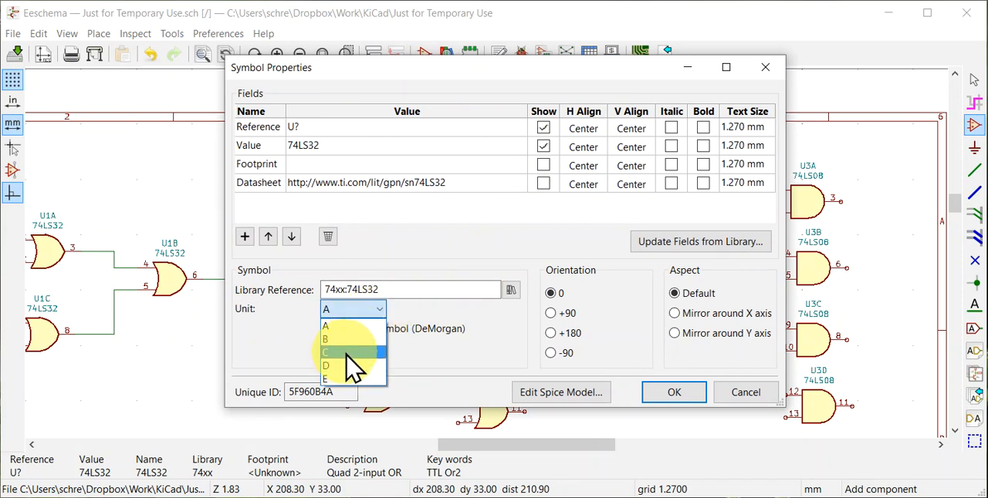
pyautogui.click(326, 366)
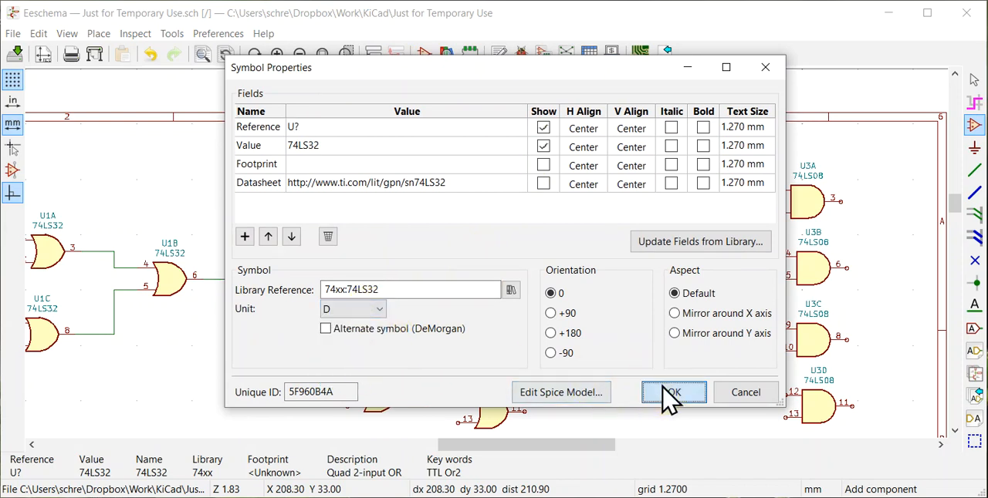
pyautogui.click(673, 392)
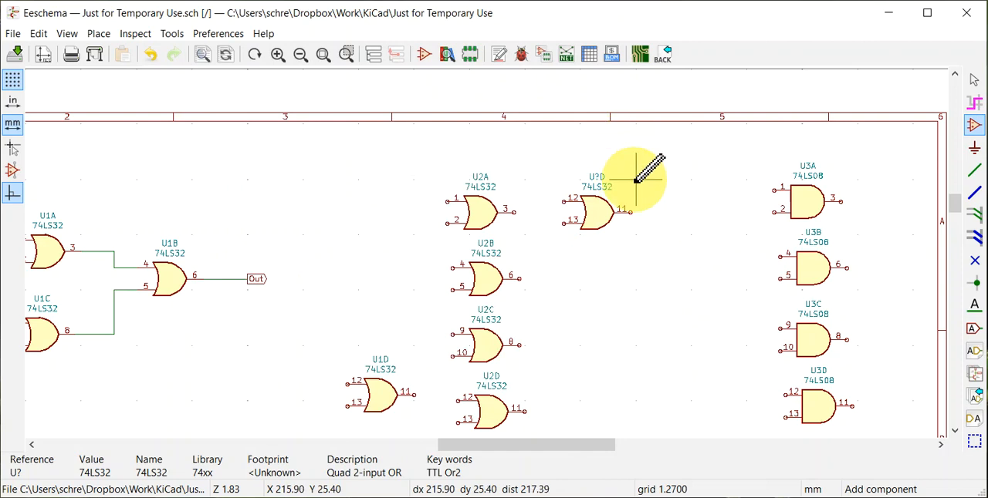
pyautogui.moveTo(589, 224)
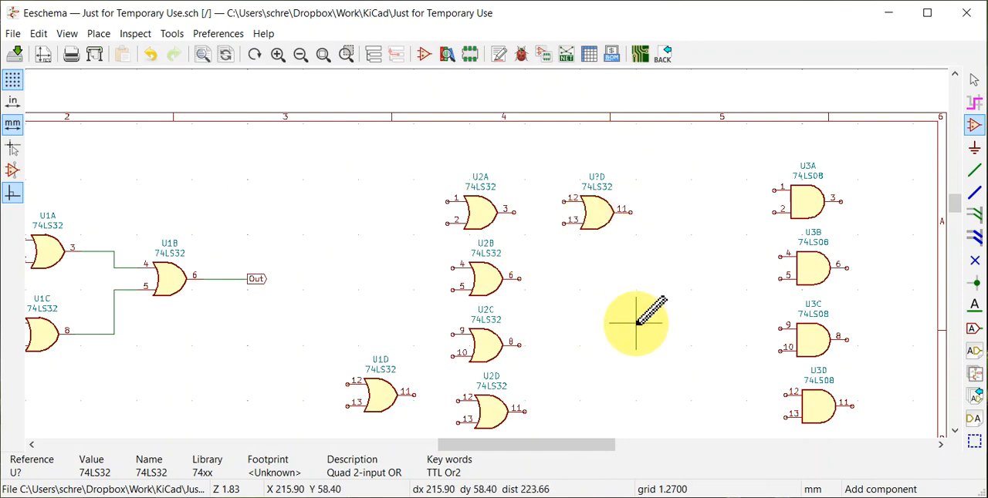
pyautogui.moveTo(599, 208)
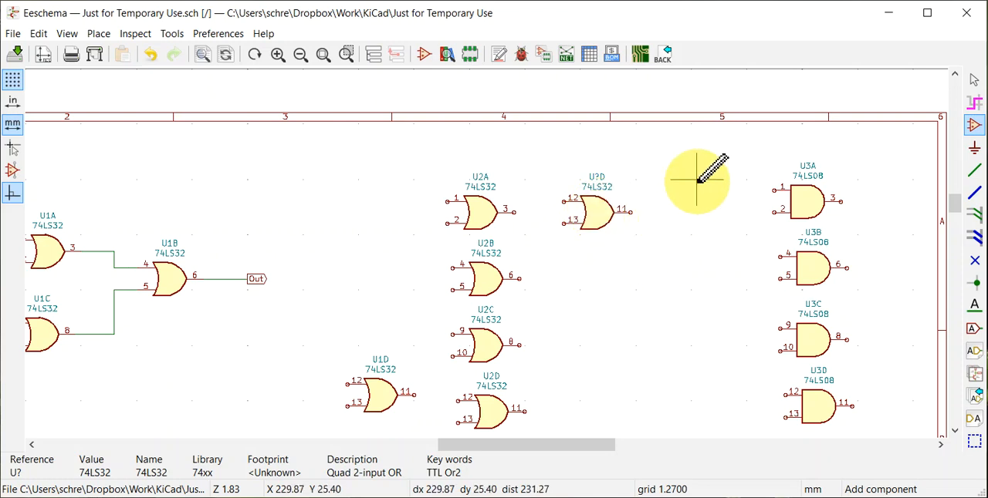
# Select unit C of the 74LS08 quad AND as the next symbol to place
pyautogui.click(697, 180)
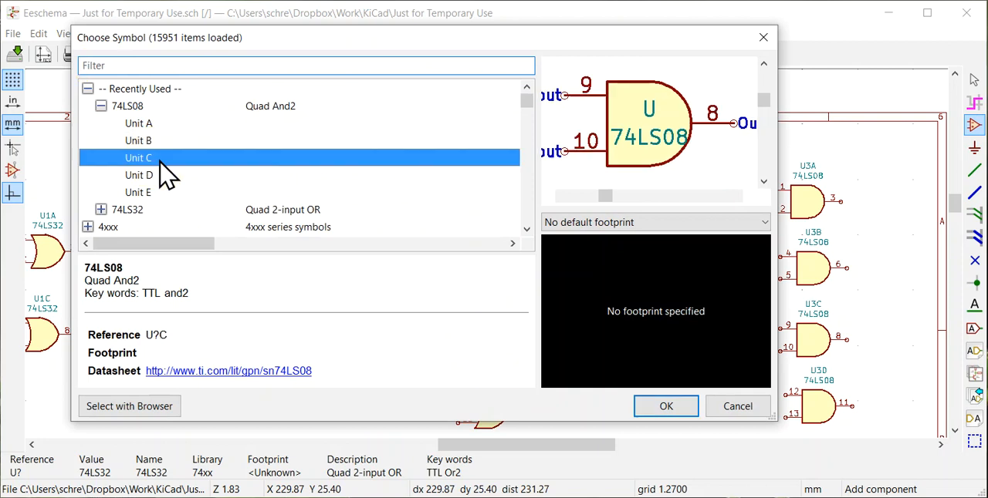
pyautogui.click(666, 407)
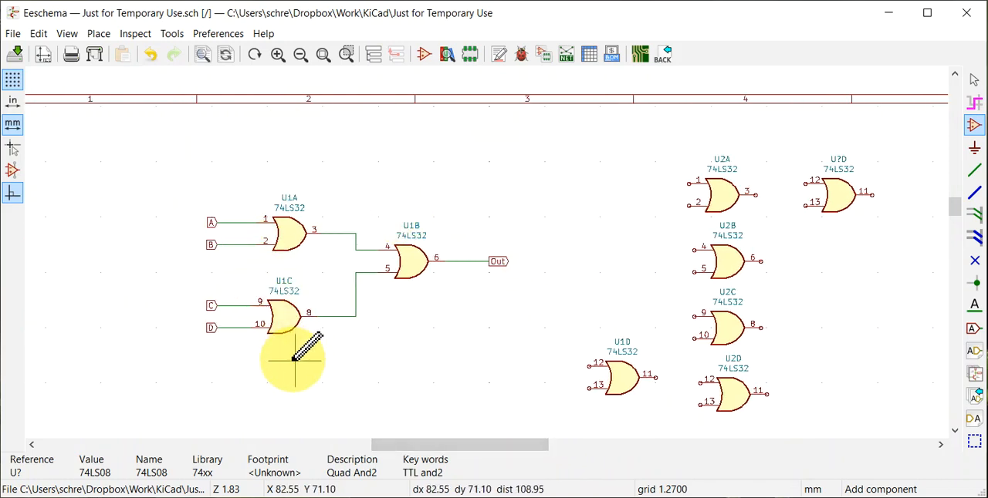
pyautogui.moveTo(409, 259)
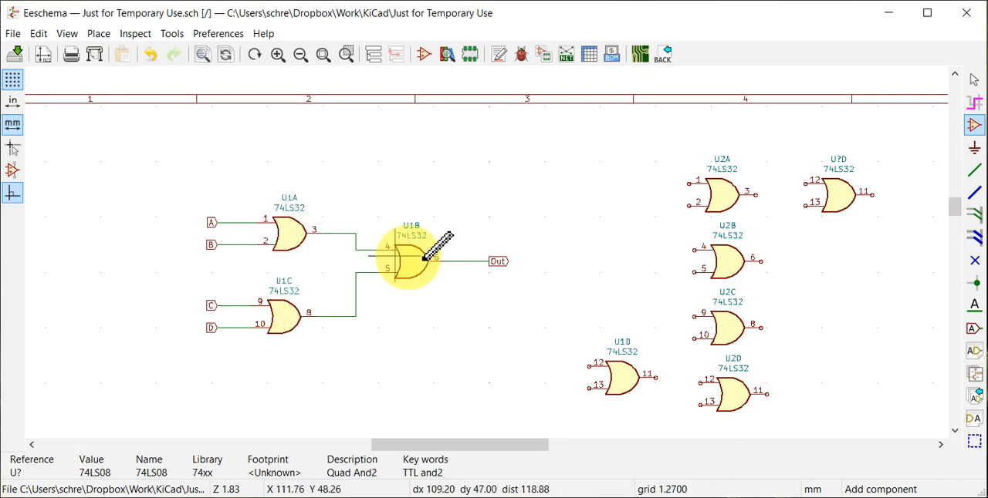